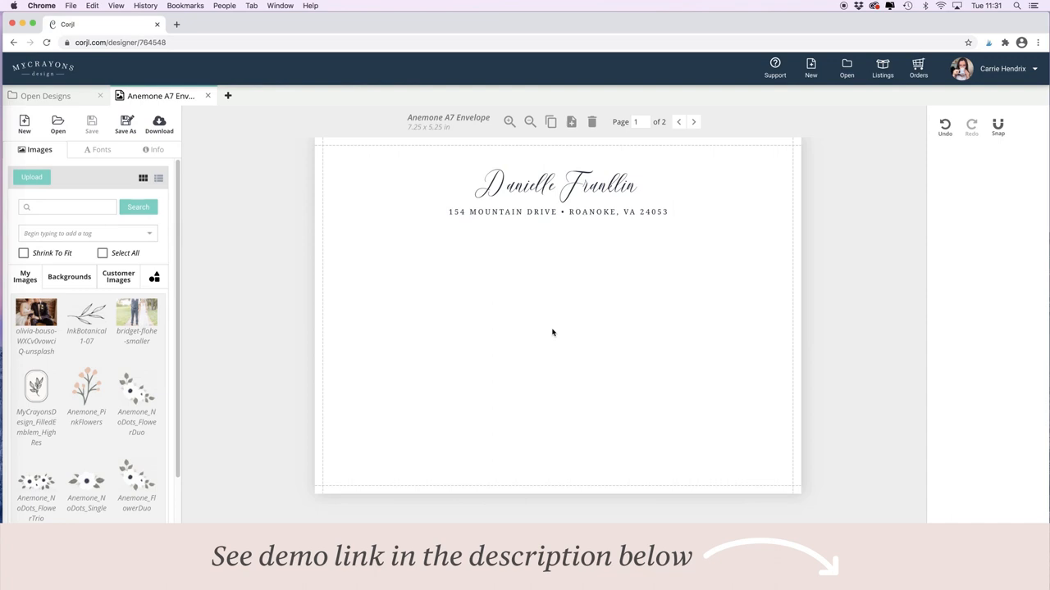
mouse_move(627, 223)
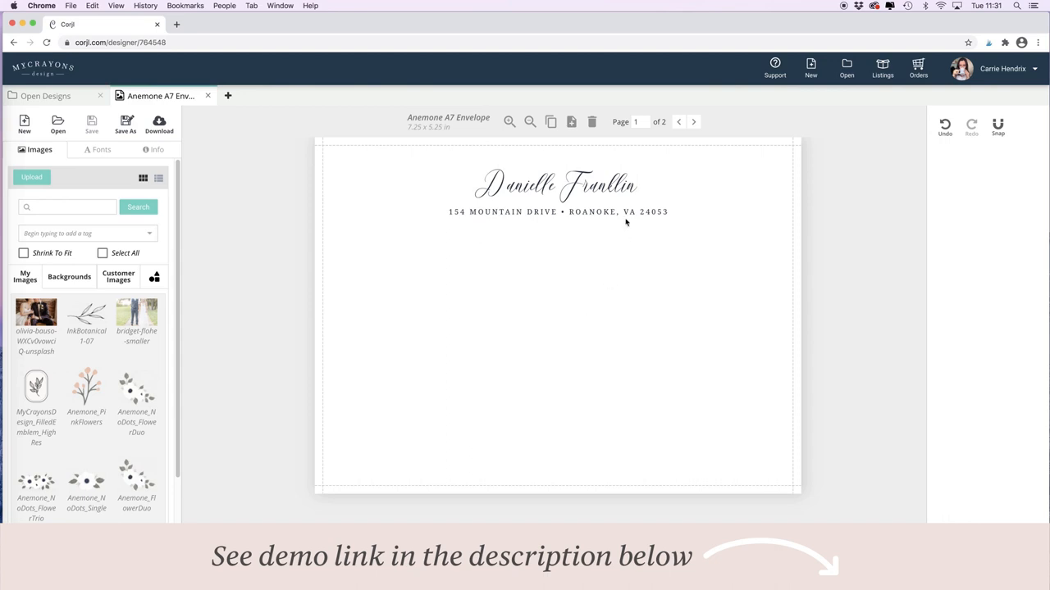
Check the return address page, then move to the recipient address page of the A7 envelope.
left_click(558, 183)
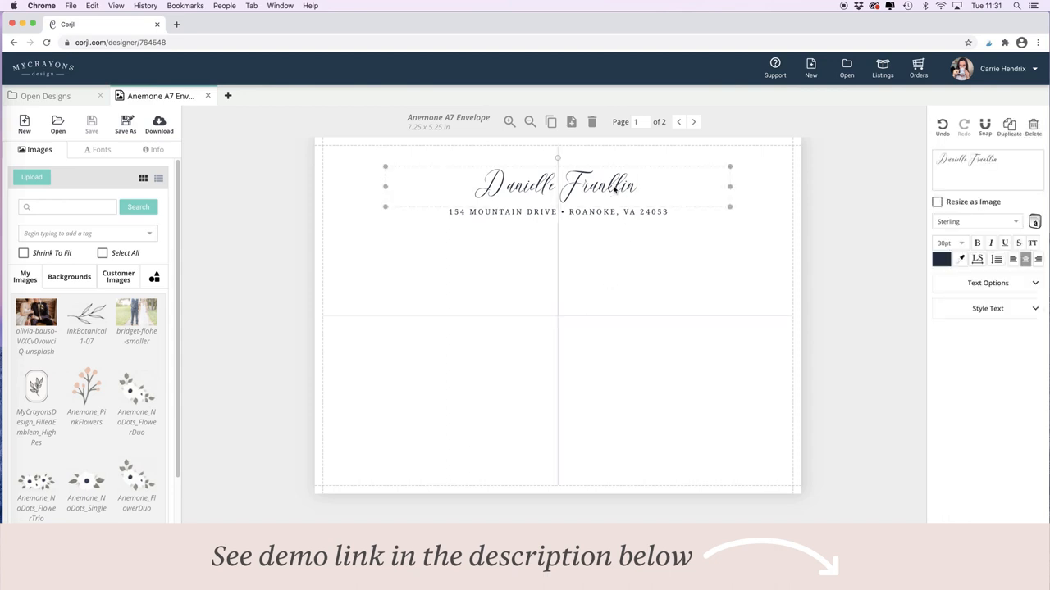
left_click(692, 122)
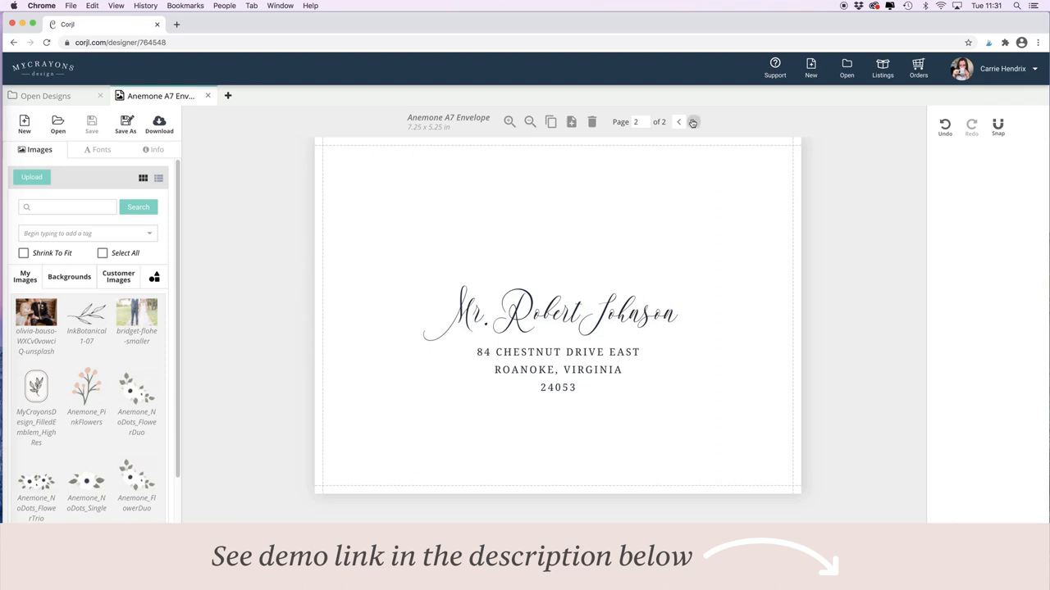
mouse_move(570, 253)
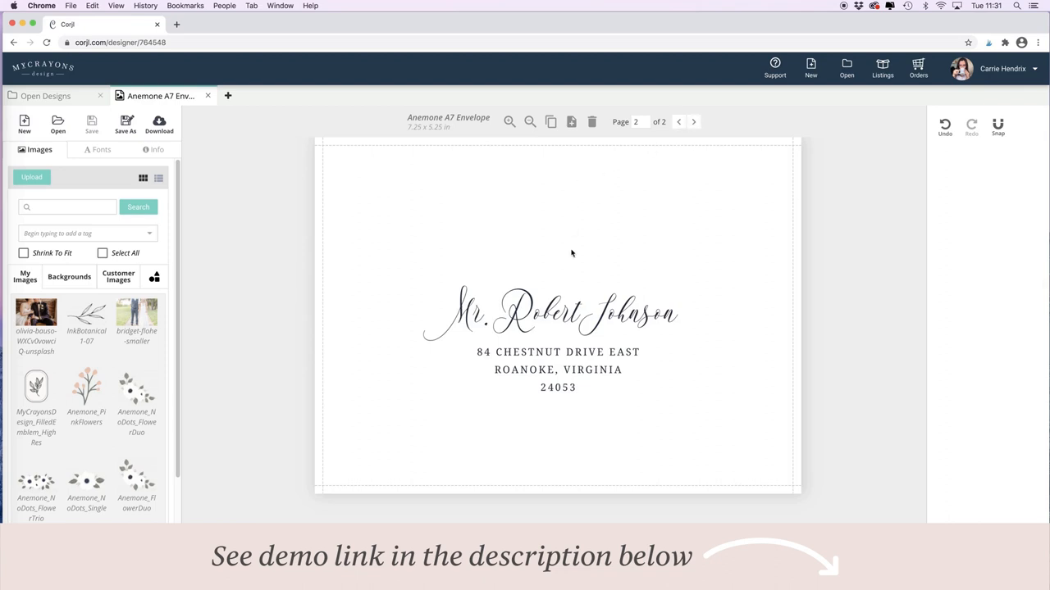
mouse_move(649, 233)
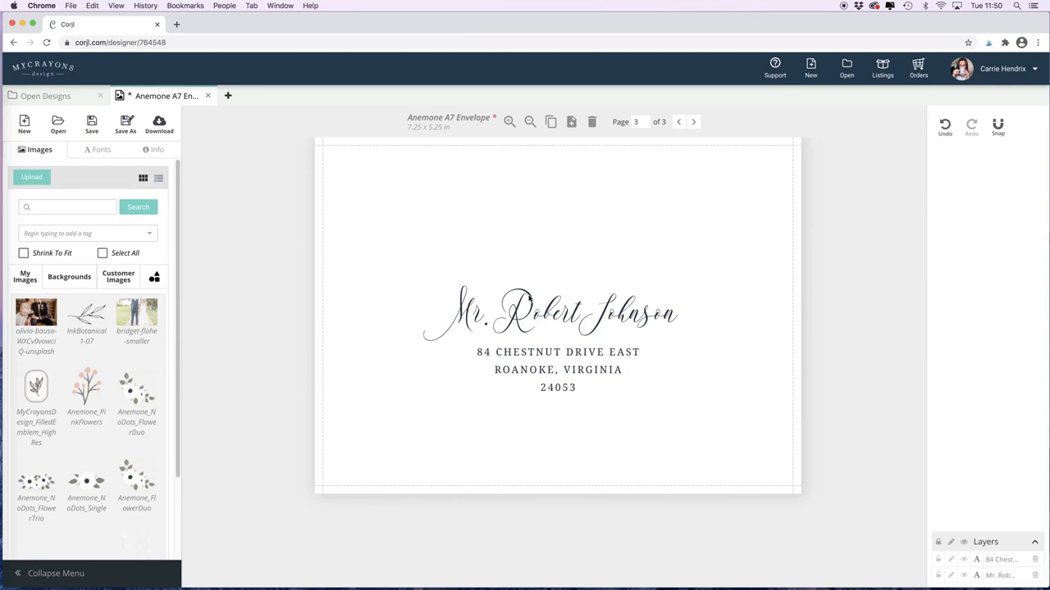
Set the recipient name 'Mr. Robert Johnson' in the AngelHeart handwritten script font.
left_click(557, 313)
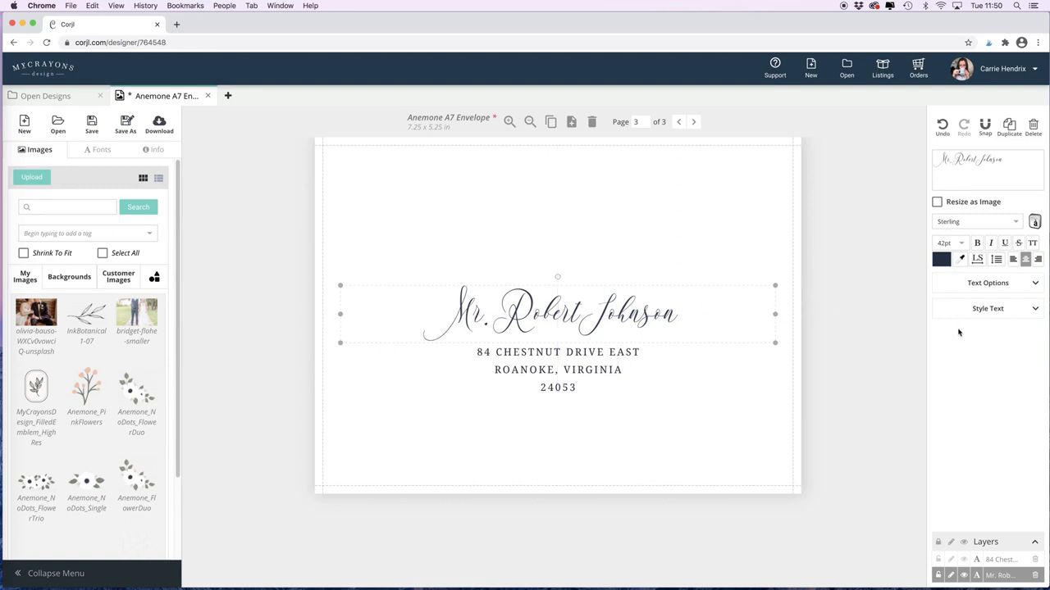
left_click(976, 221)
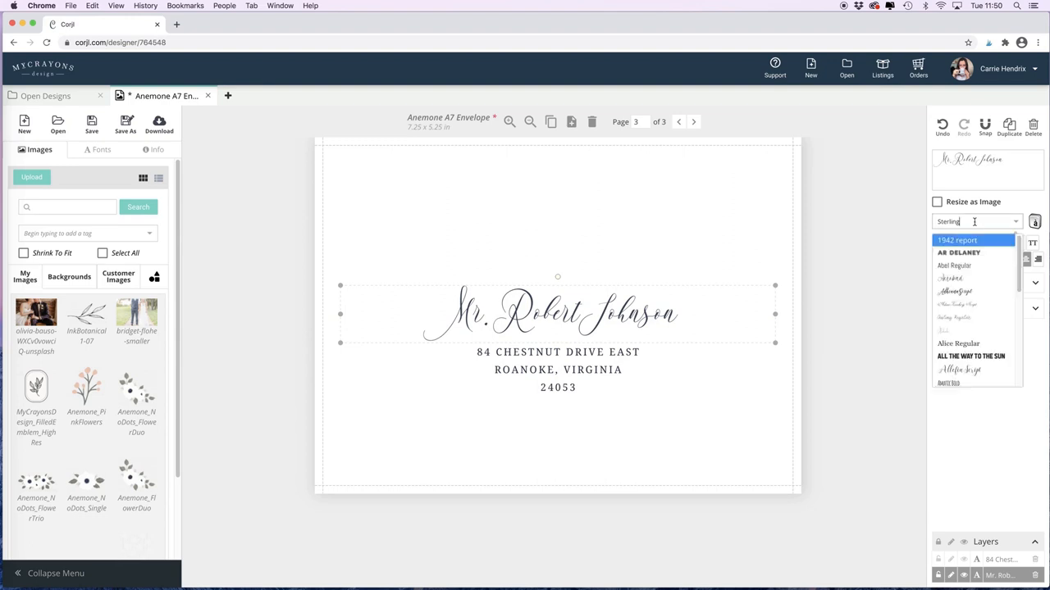
scroll("down", 3)
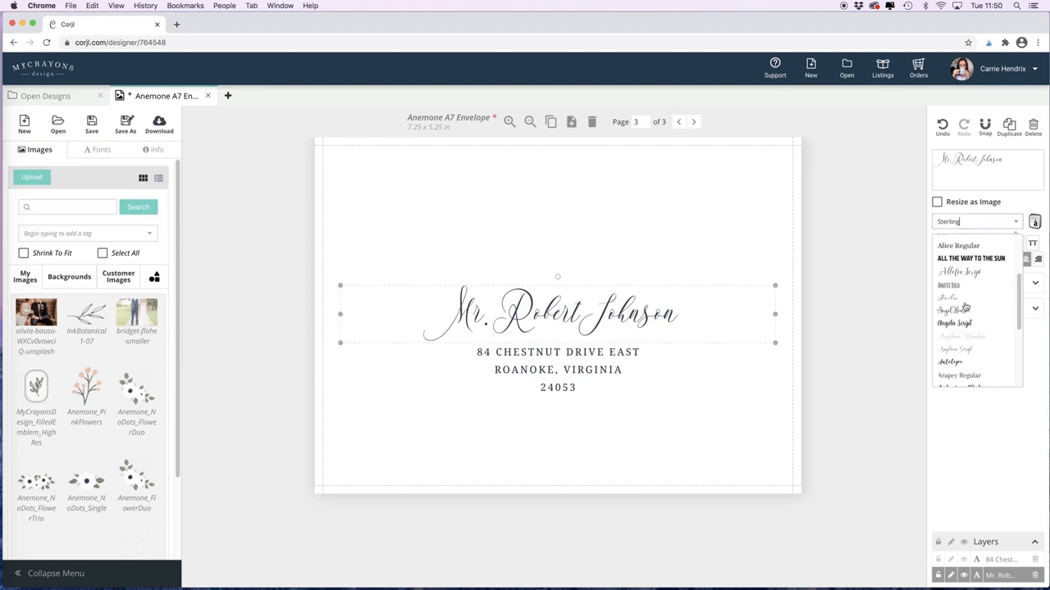
left_click(951, 310)
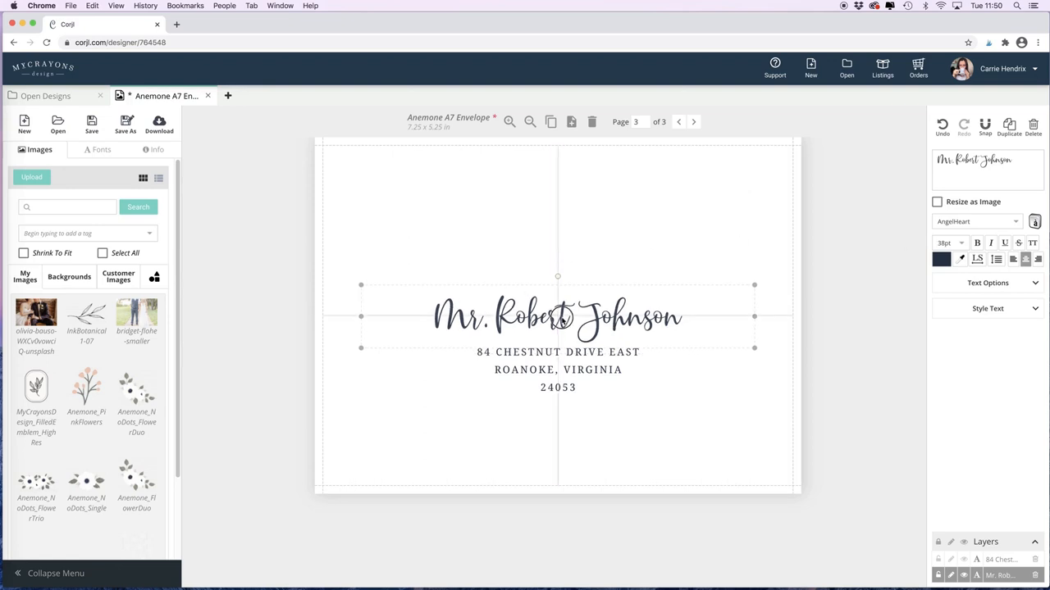
Nudge the recipient name slightly upward, away from the address lines.
left_click_drag(557, 315, 558, 304)
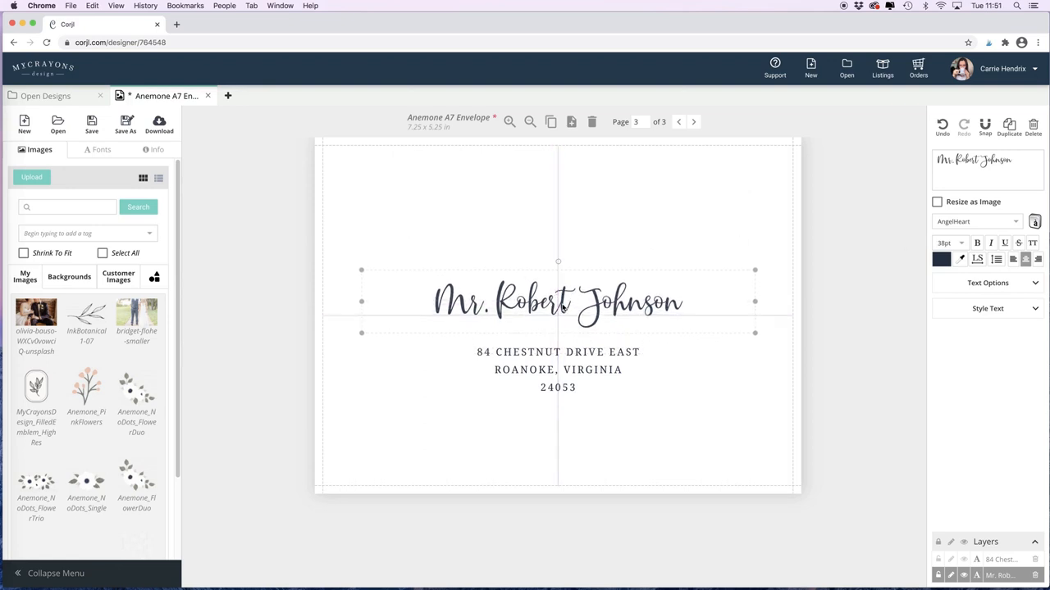
left_click(558, 364)
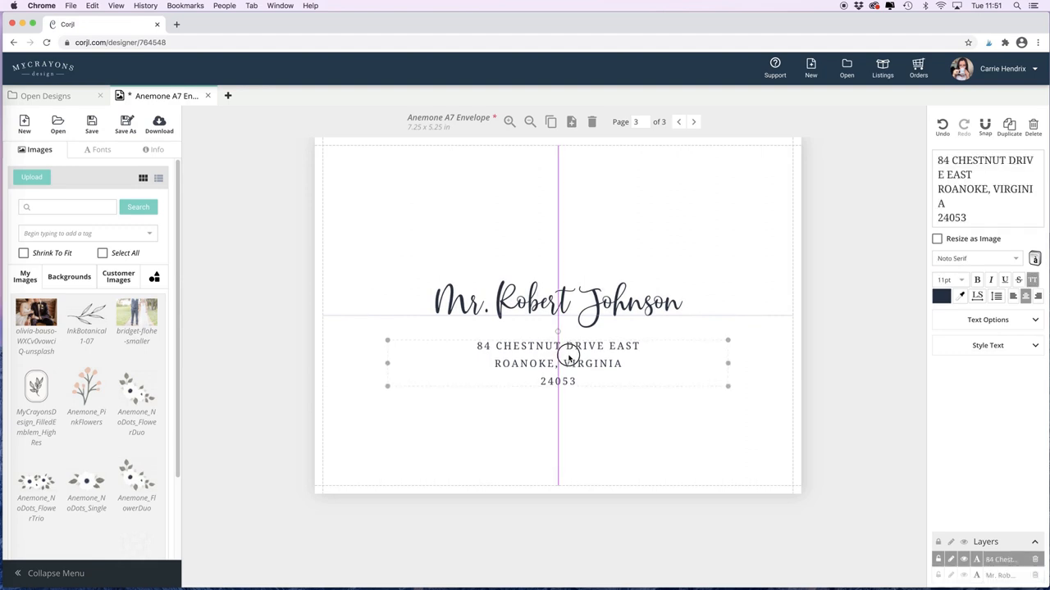
left_click(557, 302)
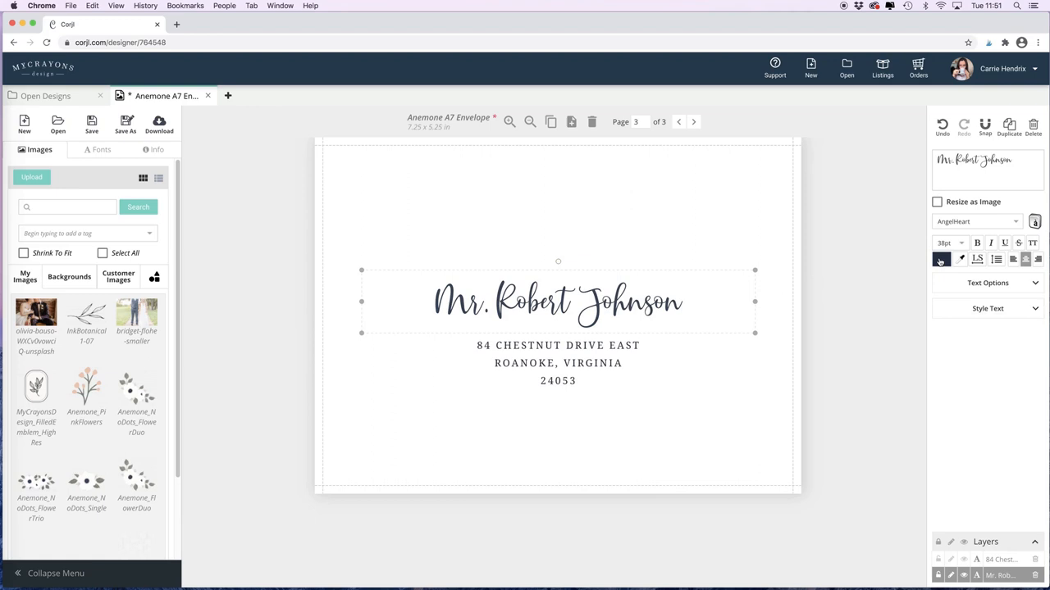
Recolour the recipient name to pure black #000000 after trying grey-blue shades.
left_click(941, 259)
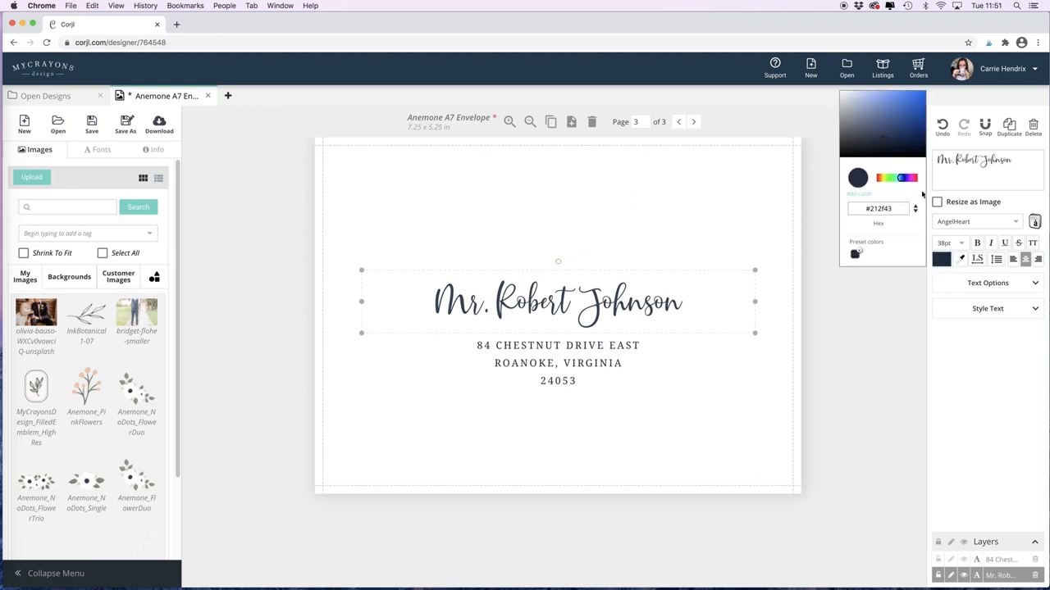
left_click(866, 114)
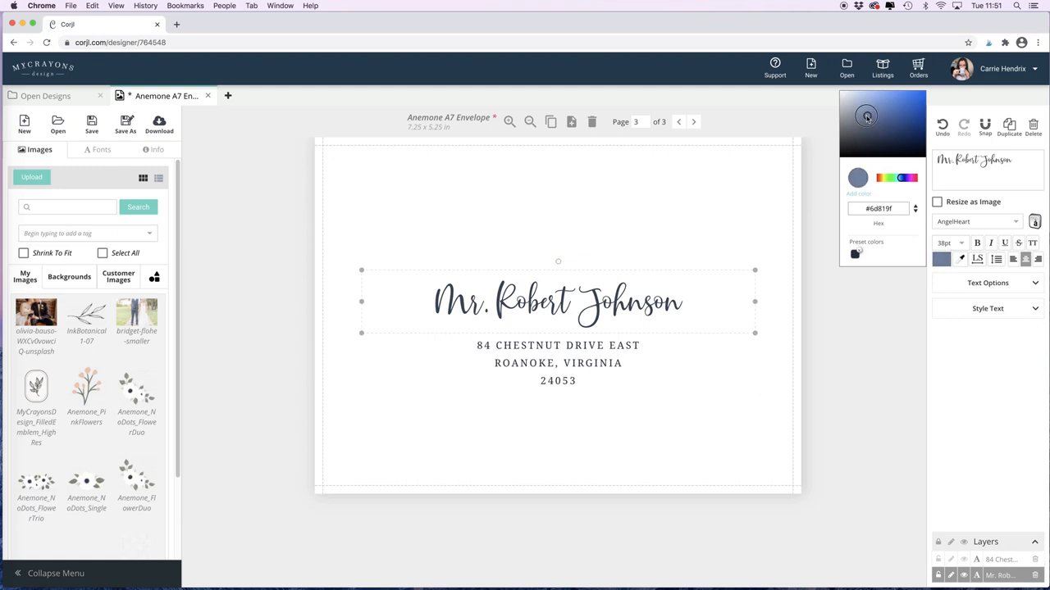
left_click(866, 114)
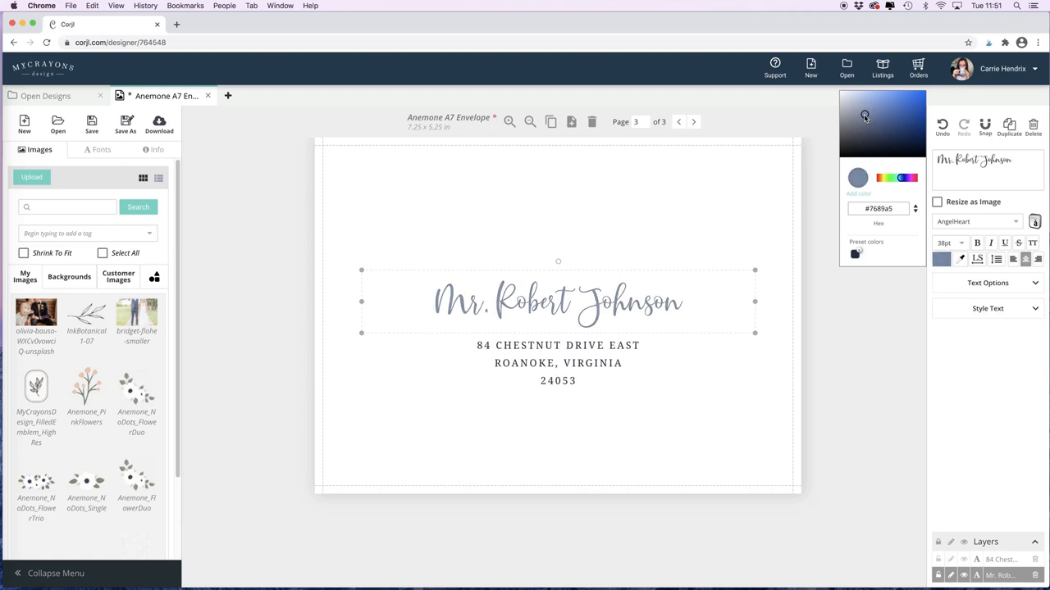
left_click_drag(863, 117, 843, 146)
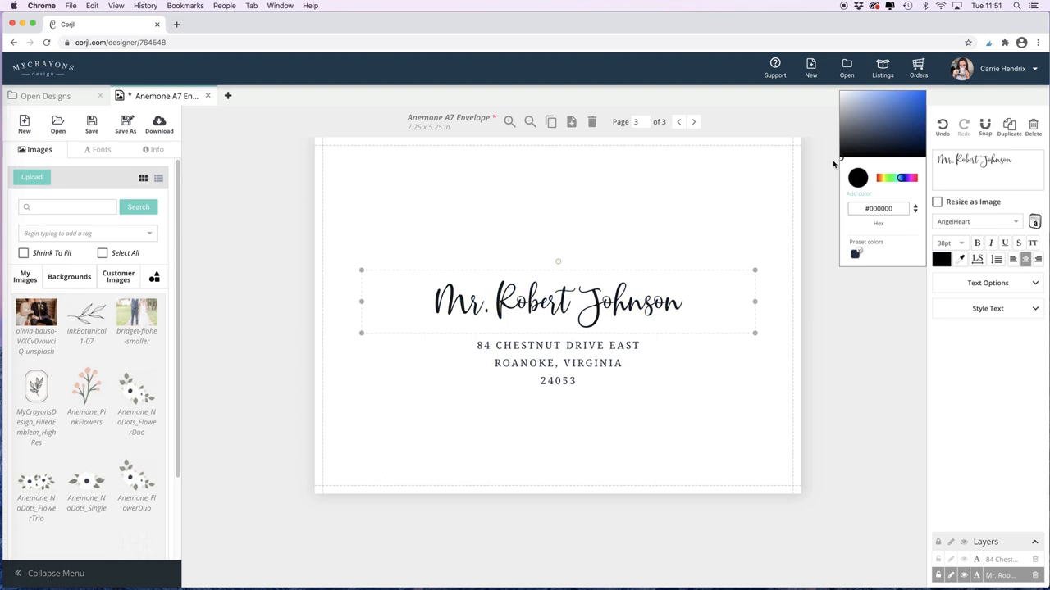
left_click(717, 253)
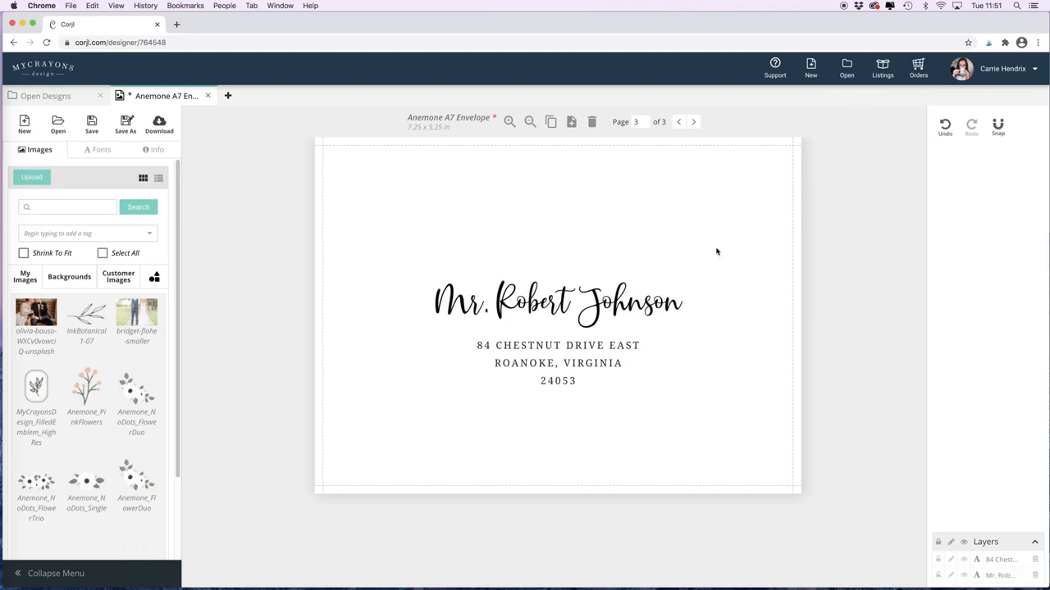
left_click(558, 362)
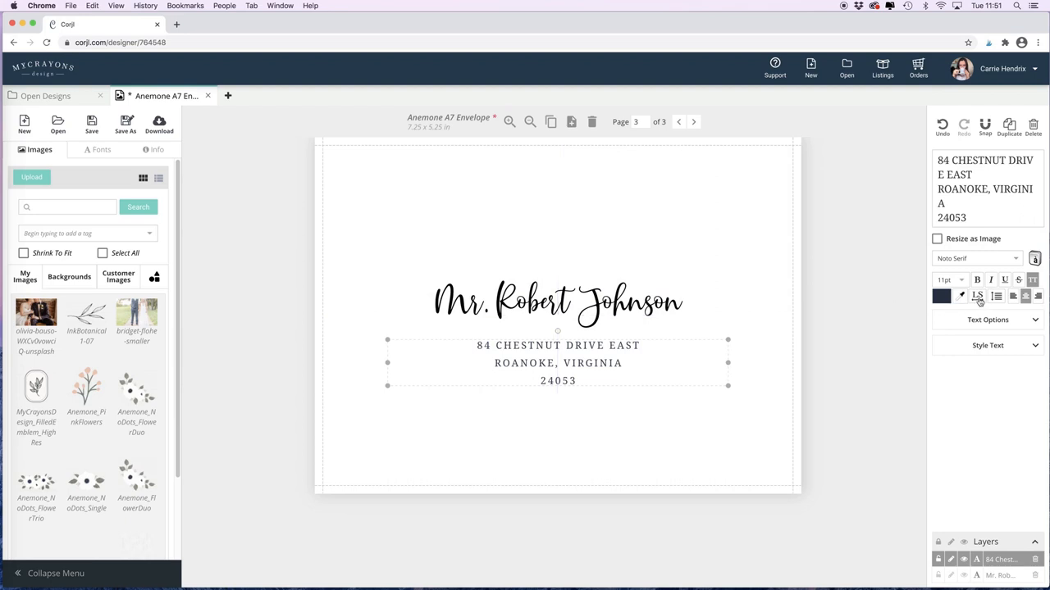
Widen the address letter spacing, raise line height to 2.2, and keep the lines centred.
left_click(978, 295)
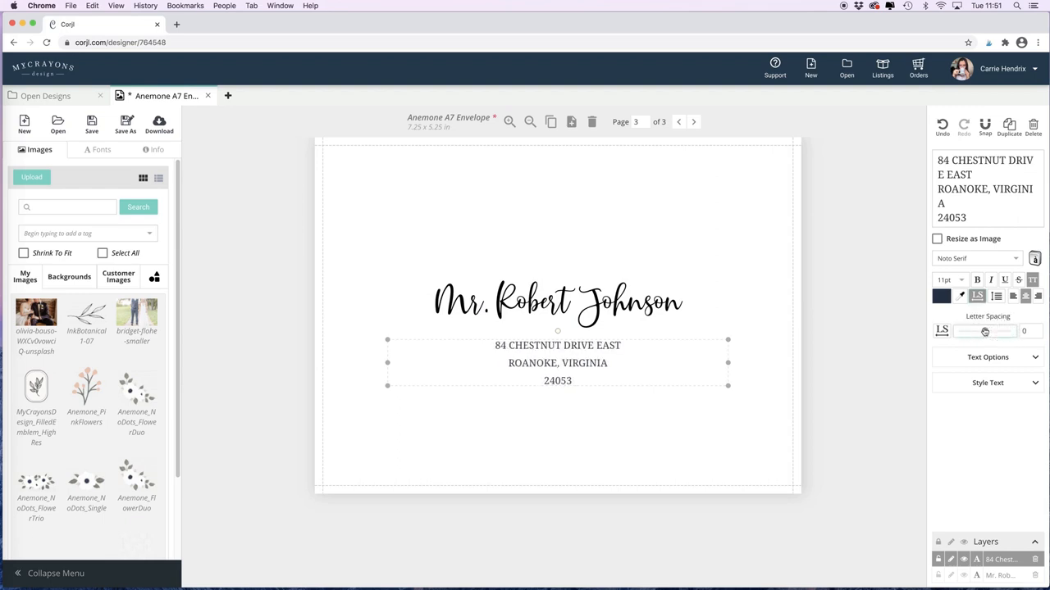
left_click_drag(955, 332, 1009, 332)
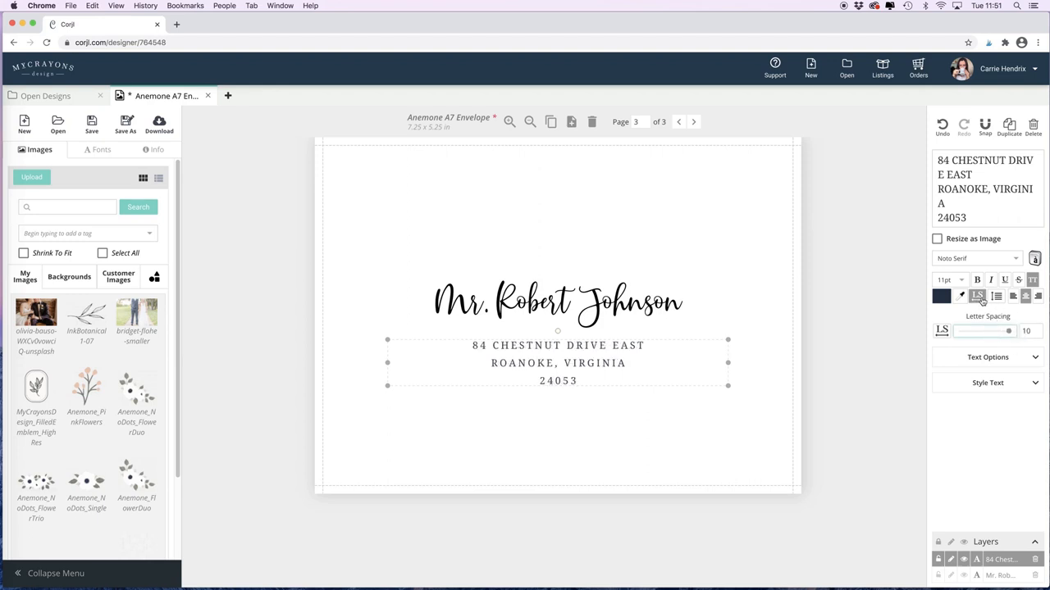
left_click(997, 295)
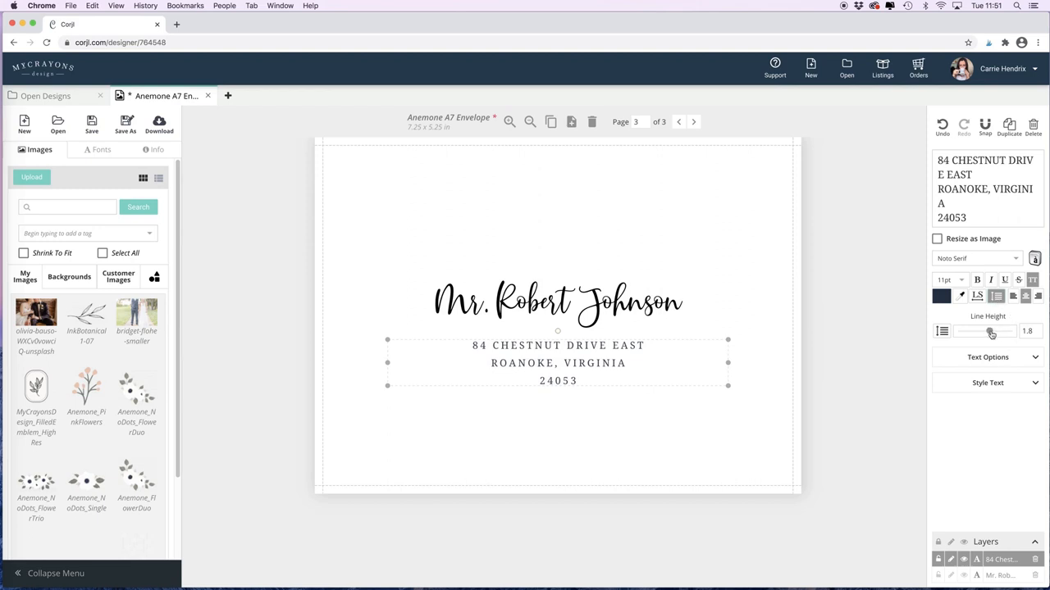
left_click_drag(990, 331, 980, 331)
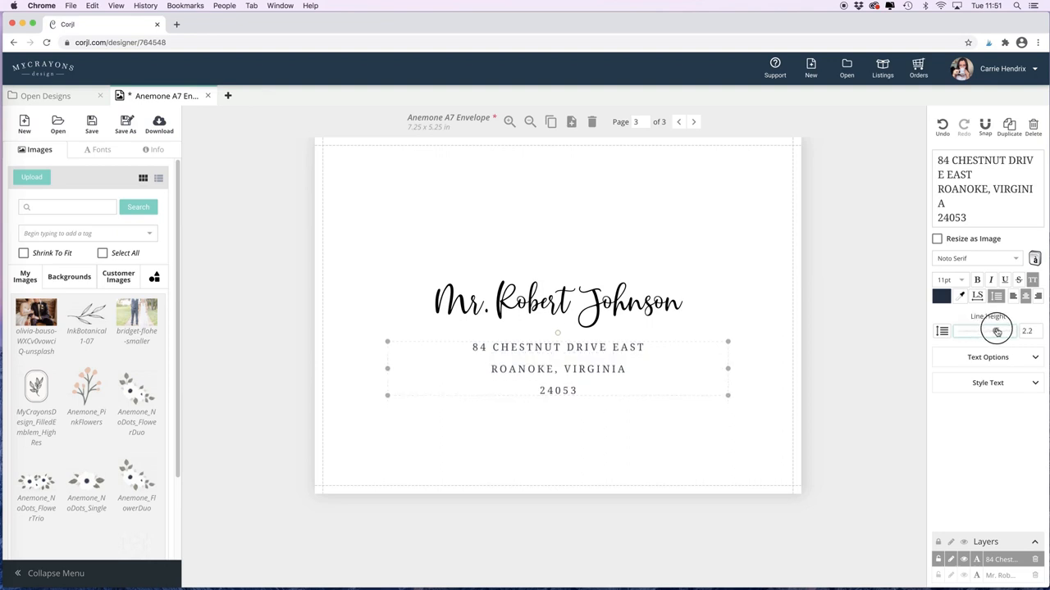
mouse_move(997, 332)
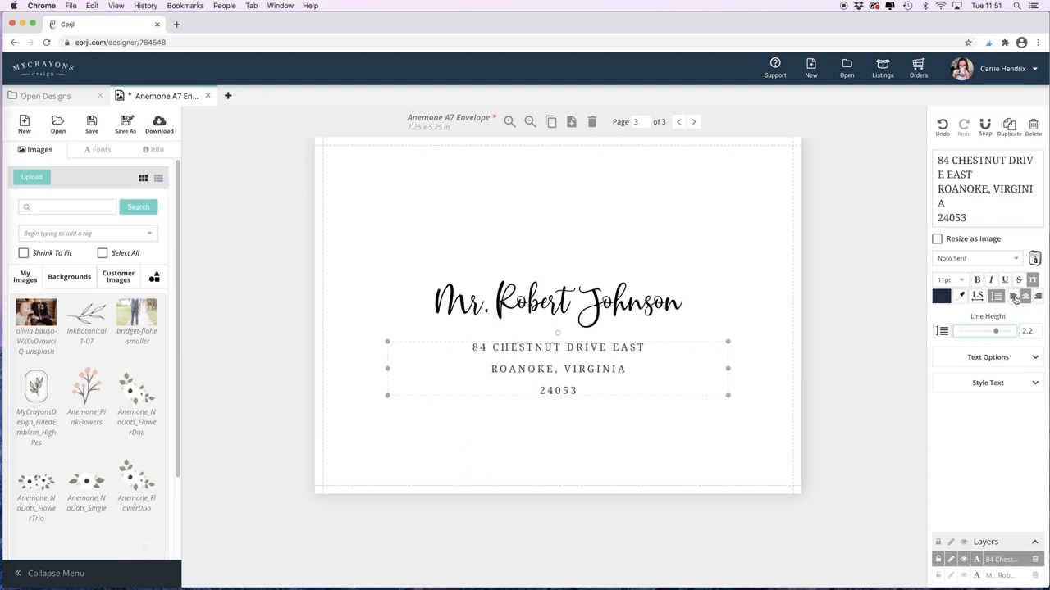
mouse_move(1015, 296)
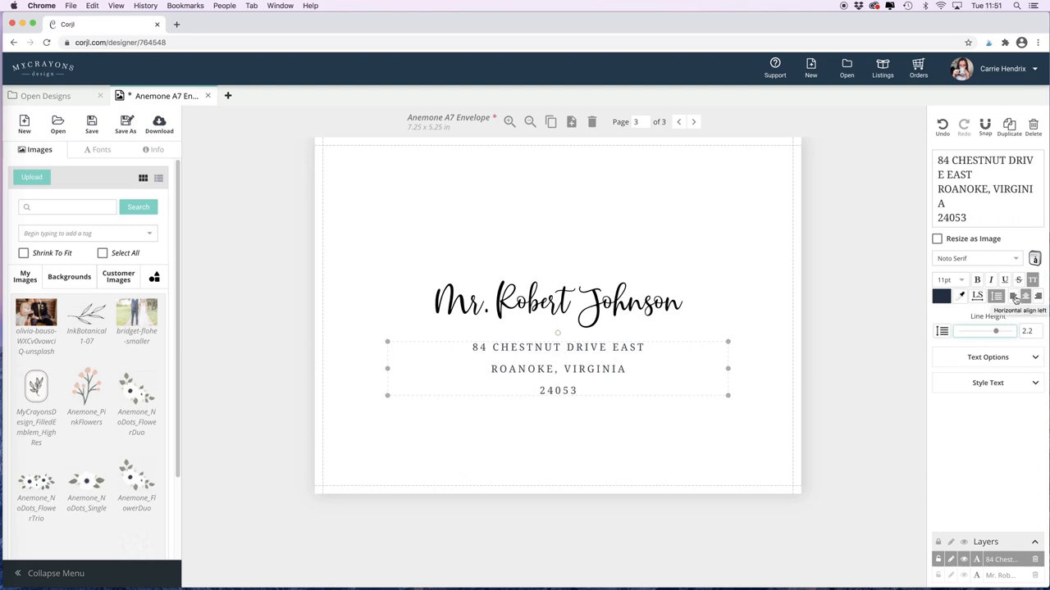
left_click(1037, 295)
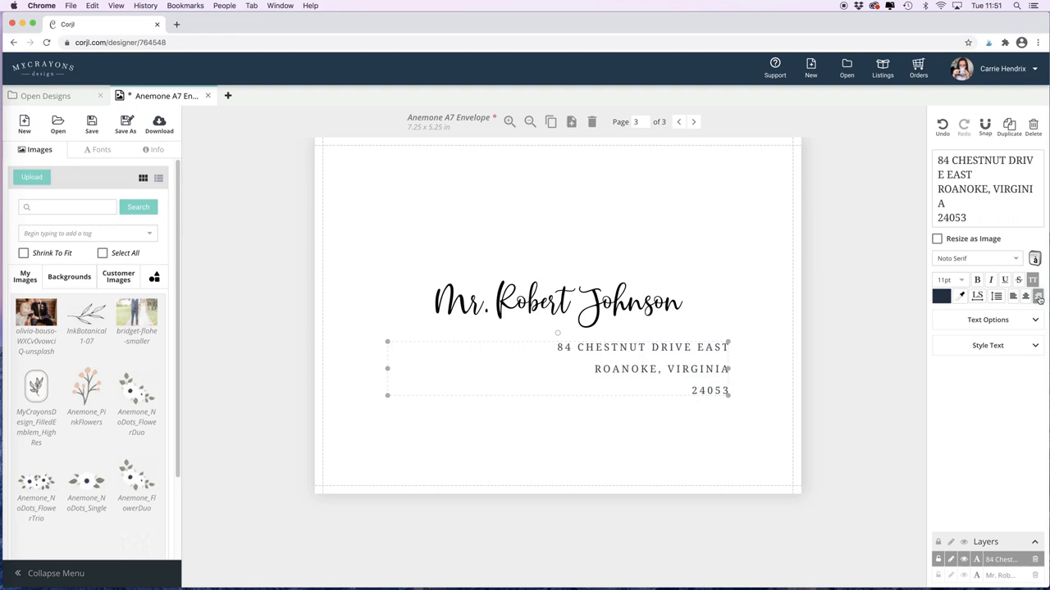
left_click(1024, 295)
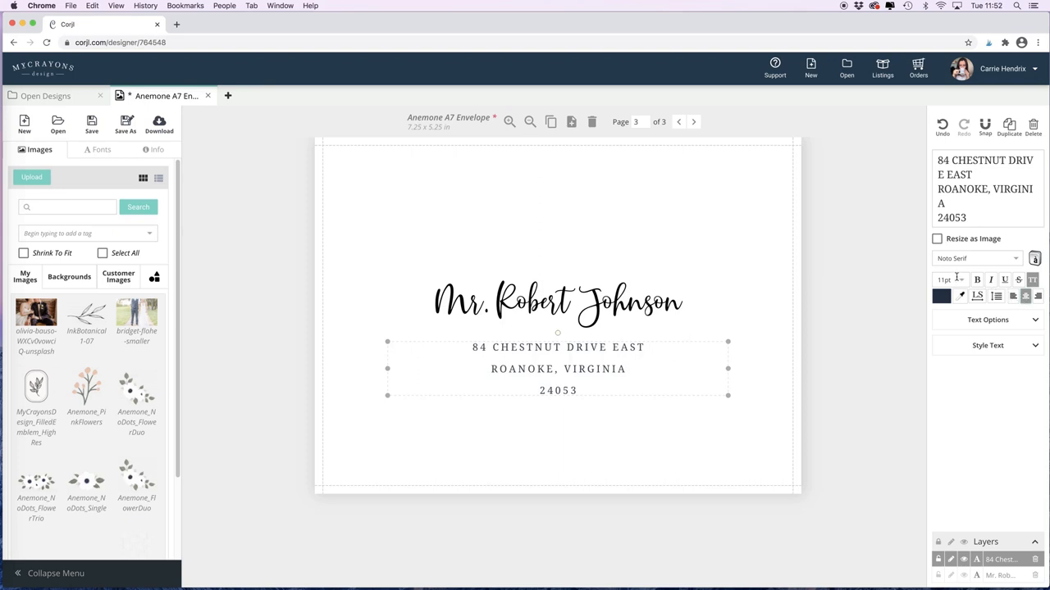
mouse_move(768, 279)
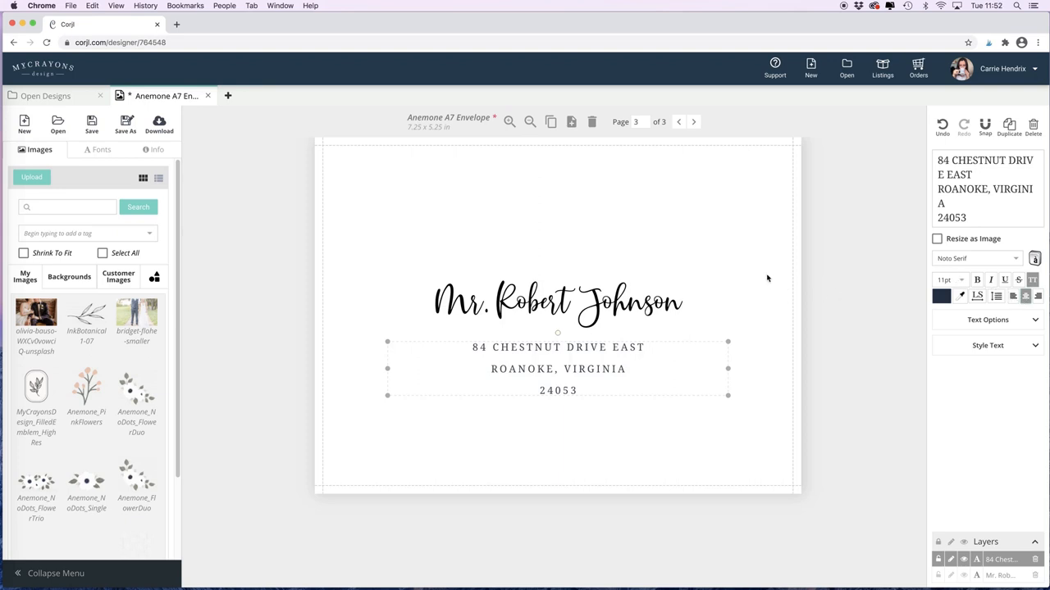
Deselect the address and delete the current page, confirming, so three envelope pages remain.
left_click(738, 238)
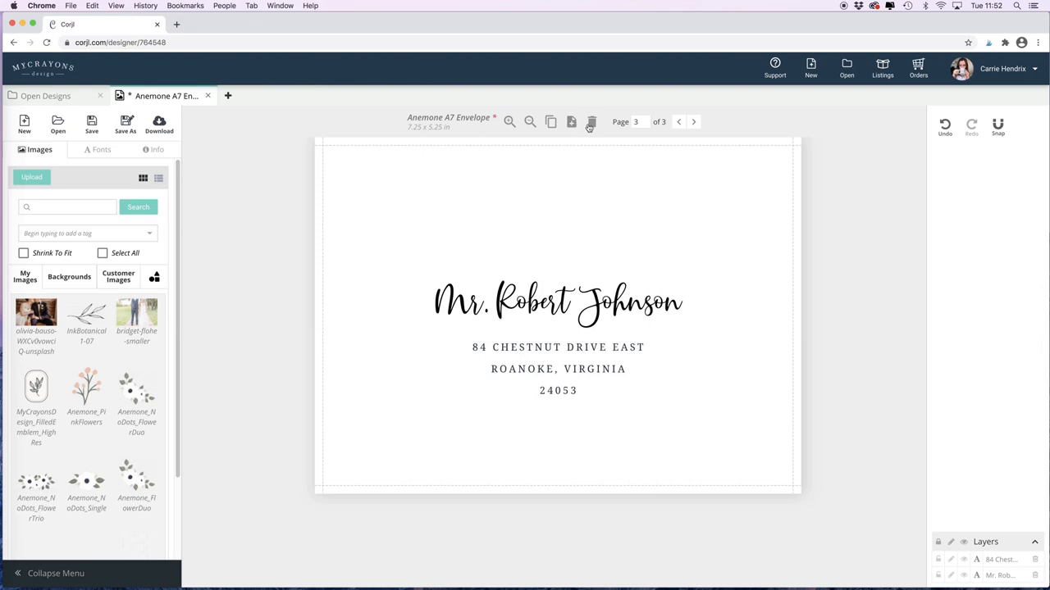
left_click(590, 121)
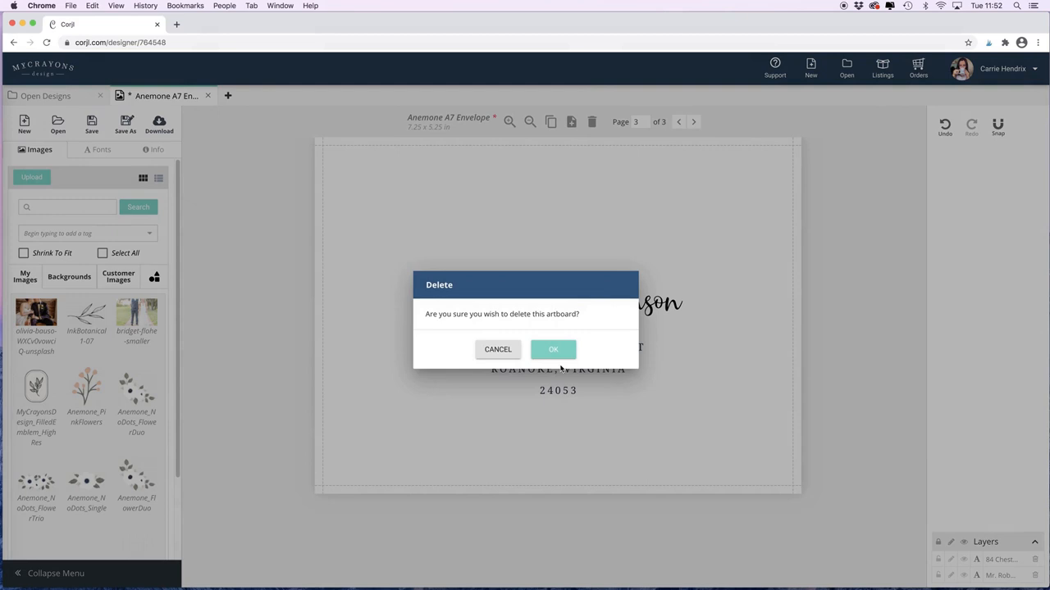
left_click(553, 350)
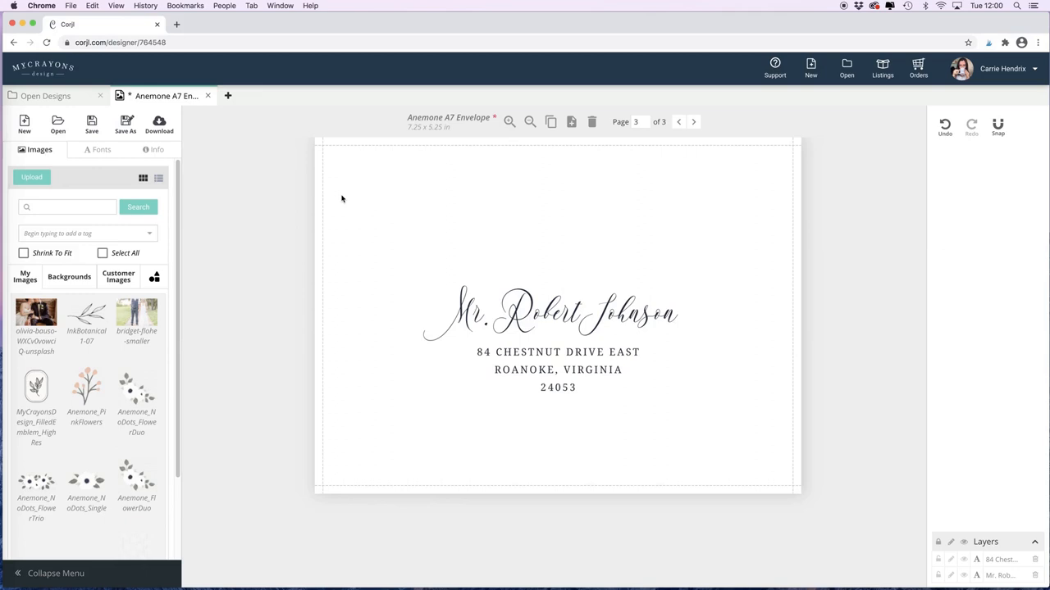
mouse_move(478, 299)
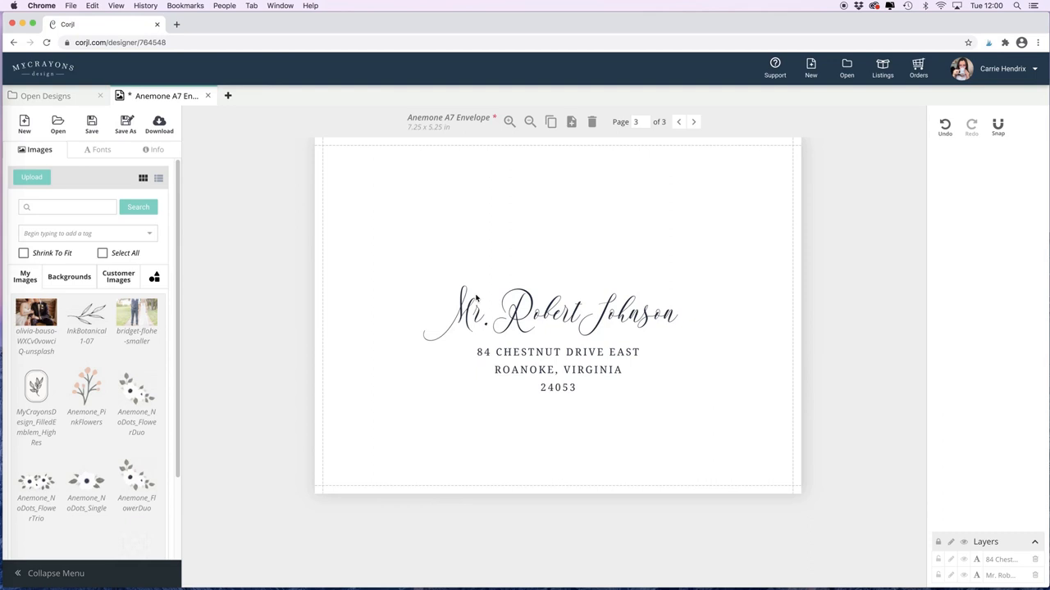
left_click(558, 315)
type("Mrs. Charlotte")
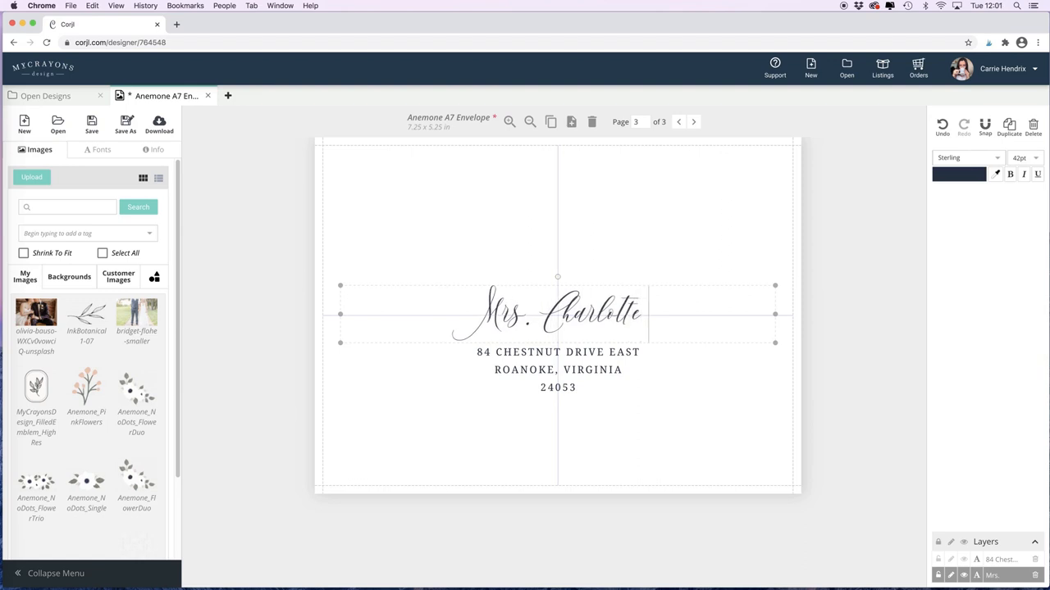
type("Miller")
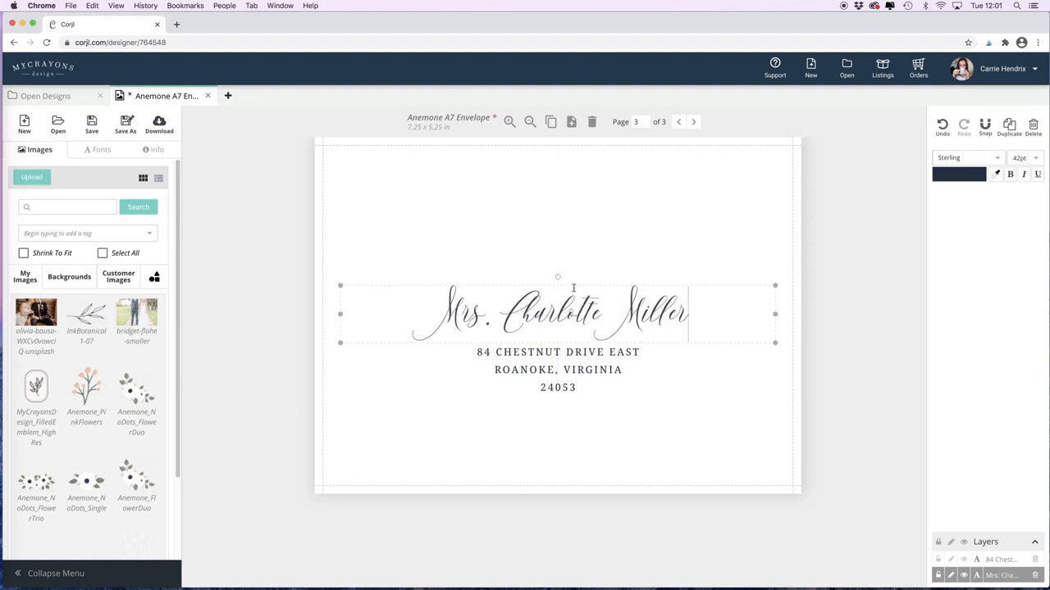
left_click(558, 369)
type("1")
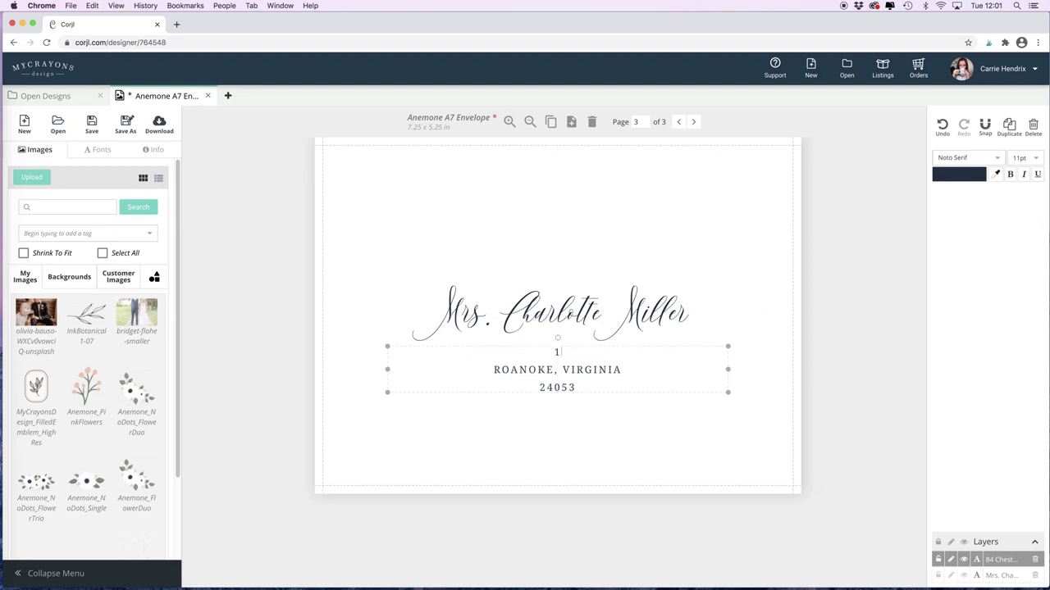
type("25 M")
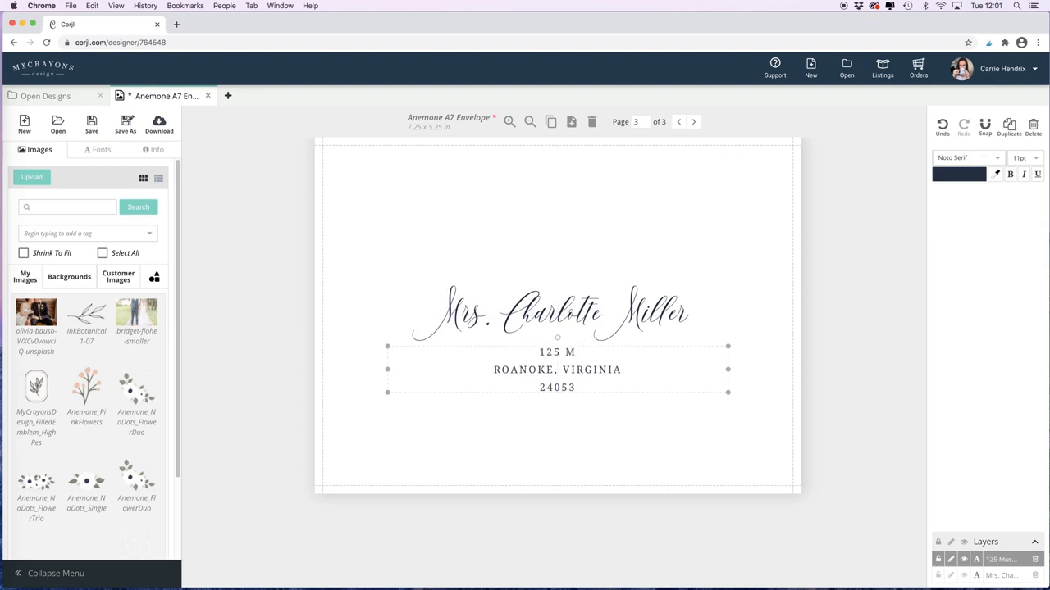
type("OUNTAIN DRIVE")
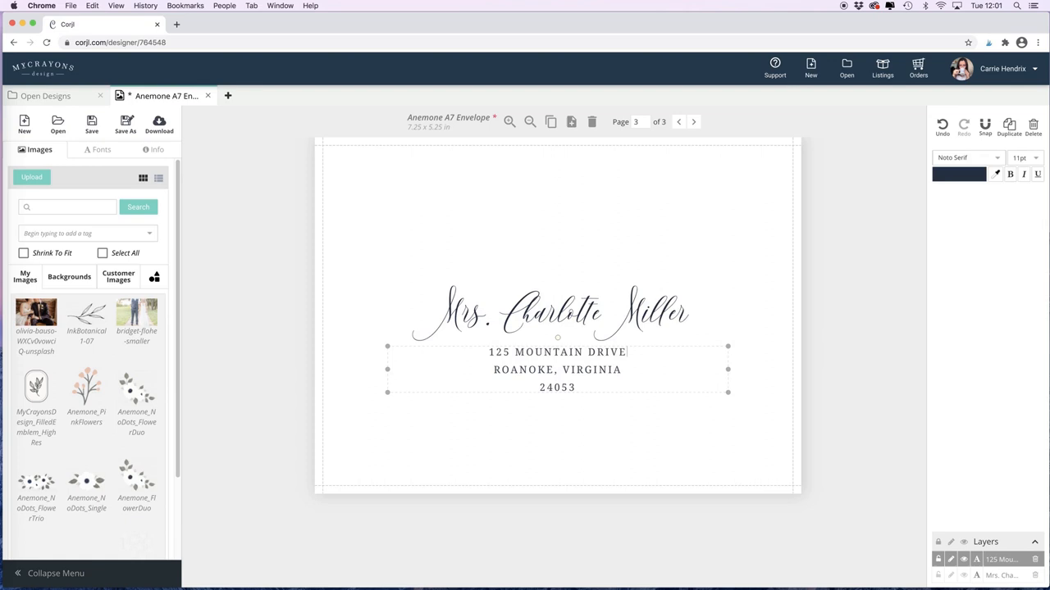
left_click(580, 250)
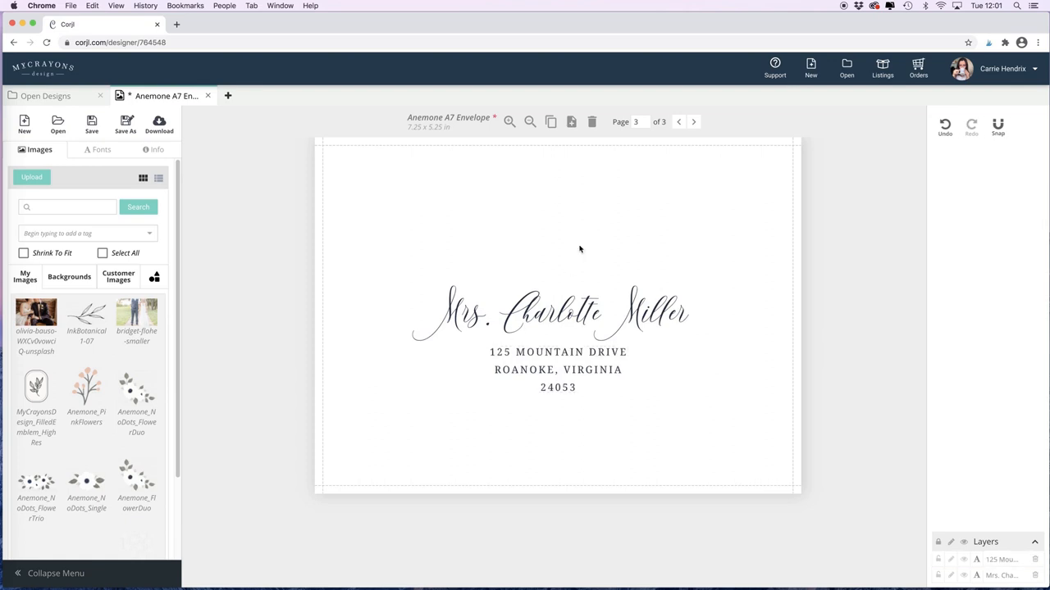
mouse_move(561, 164)
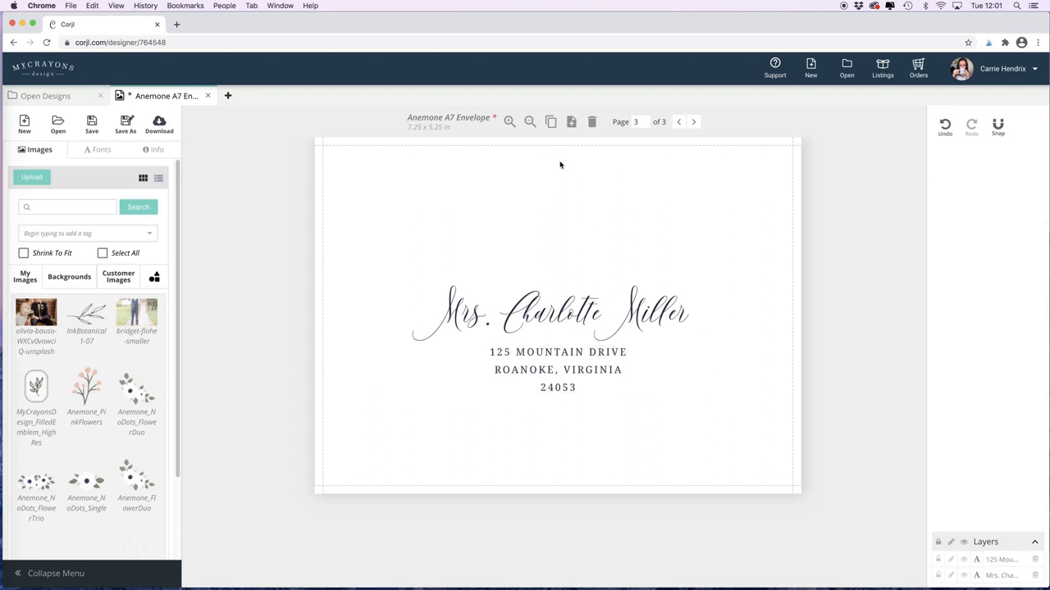
mouse_move(551, 122)
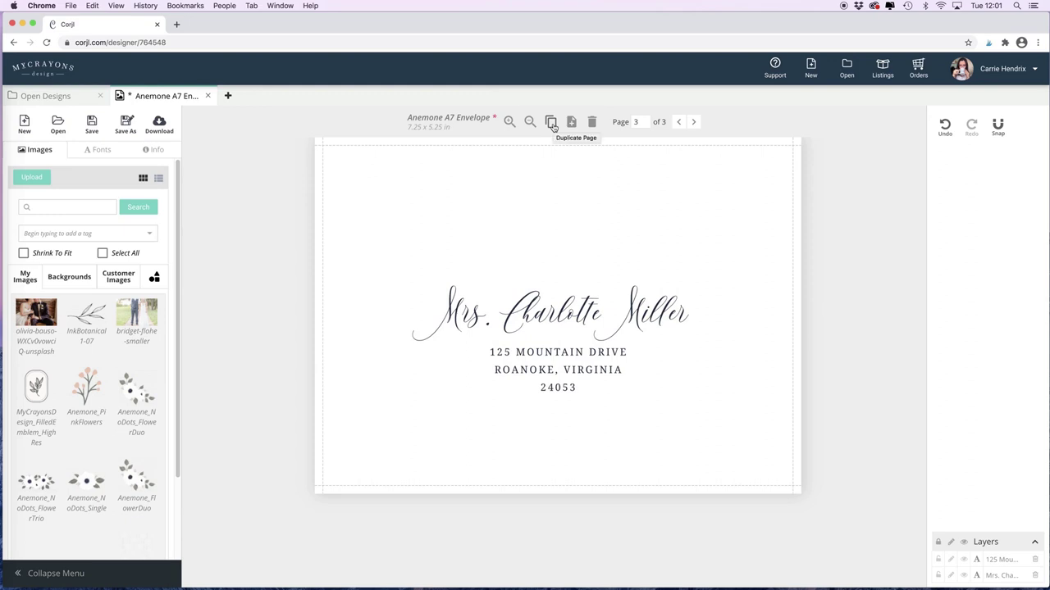
left_click(551, 121)
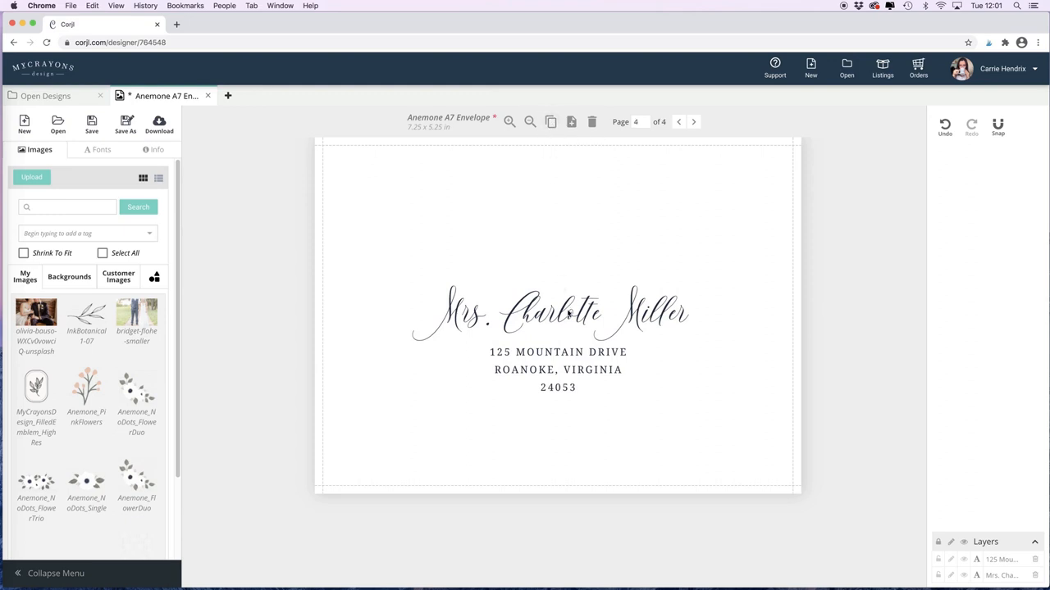
left_click(558, 314)
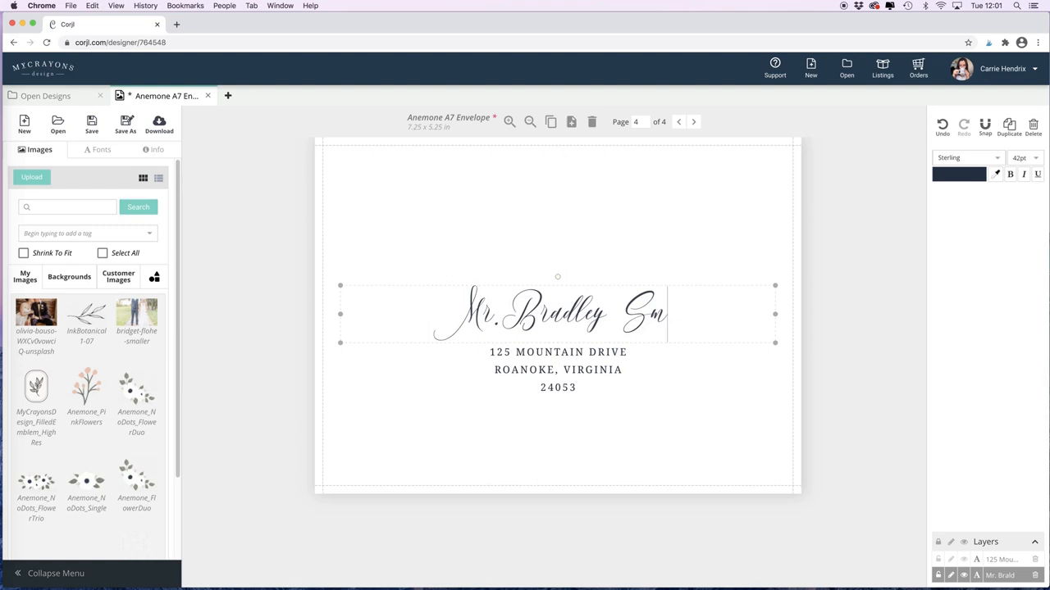
type("ith")
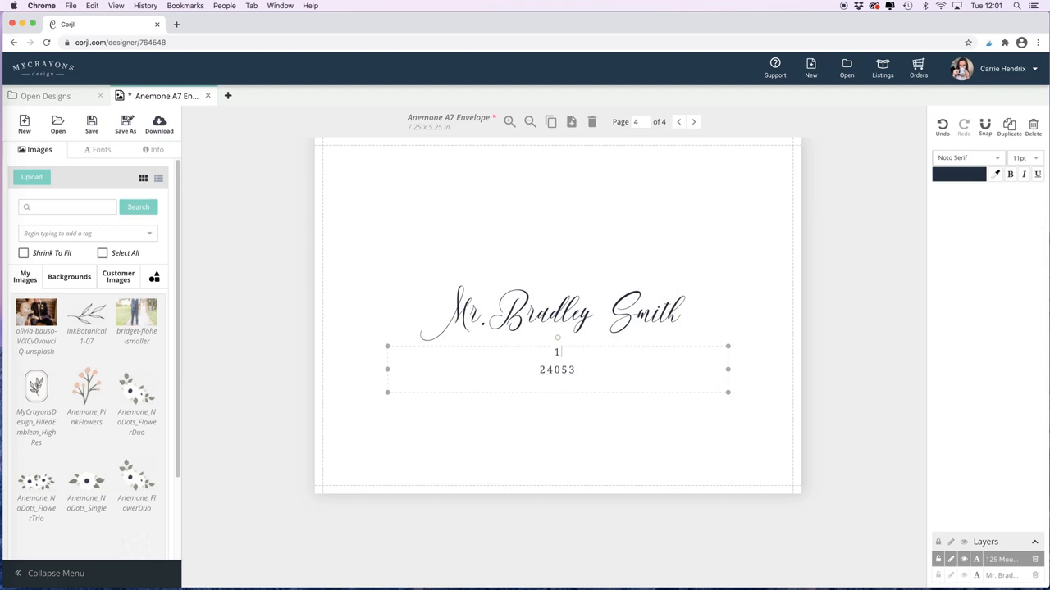
type("47 C")
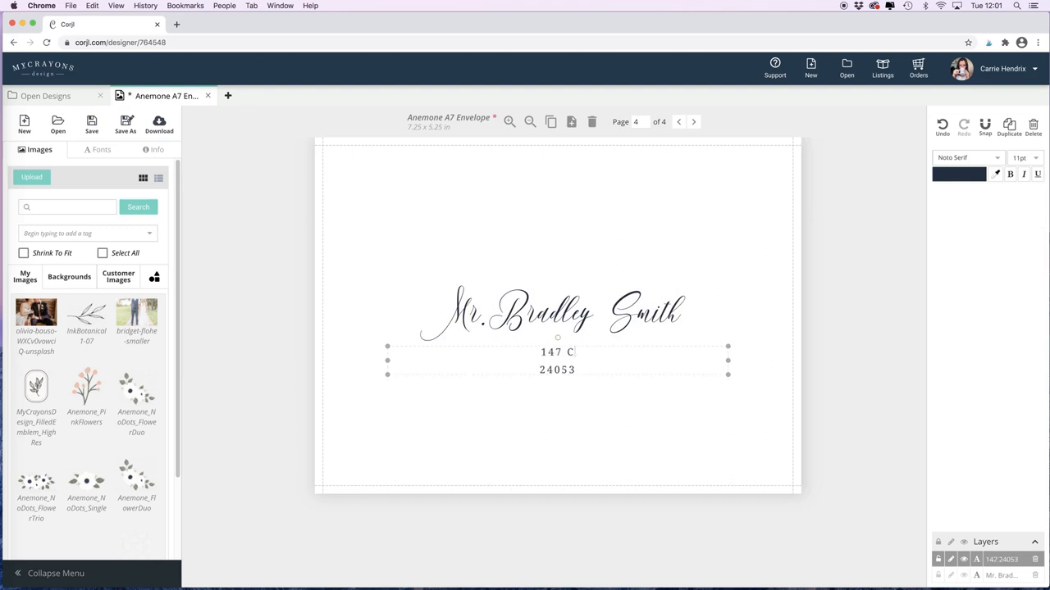
type("OLORVIEW EAST")
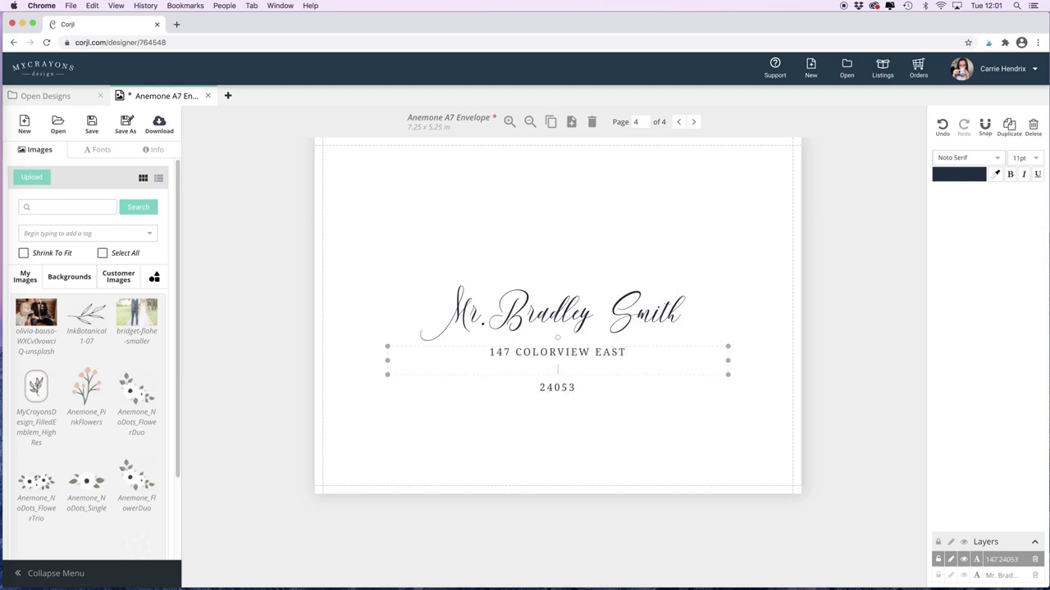
type("HARRISONBUR")
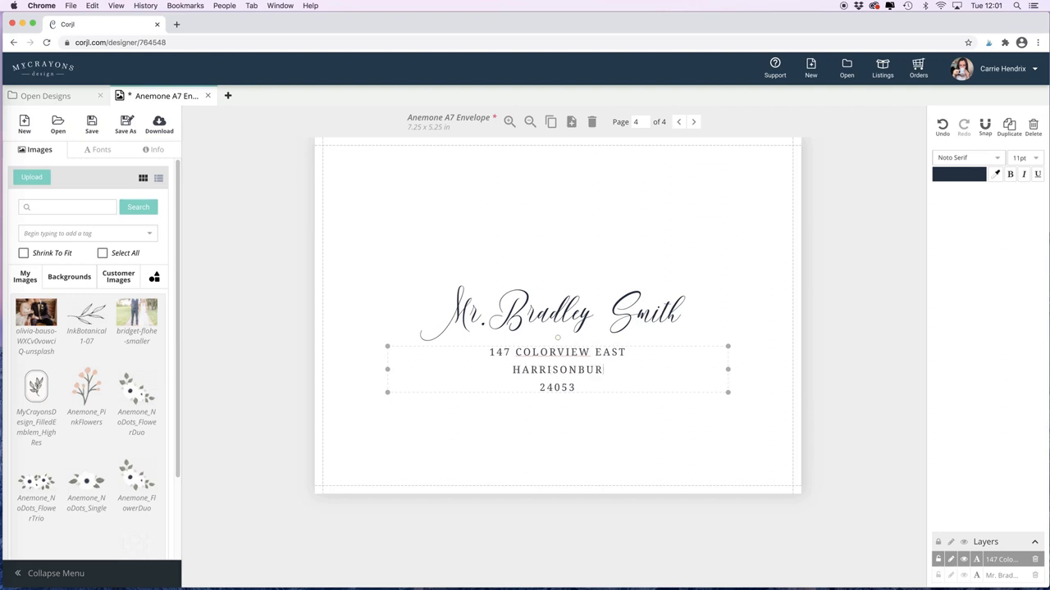
type("G, VIRGINIA")
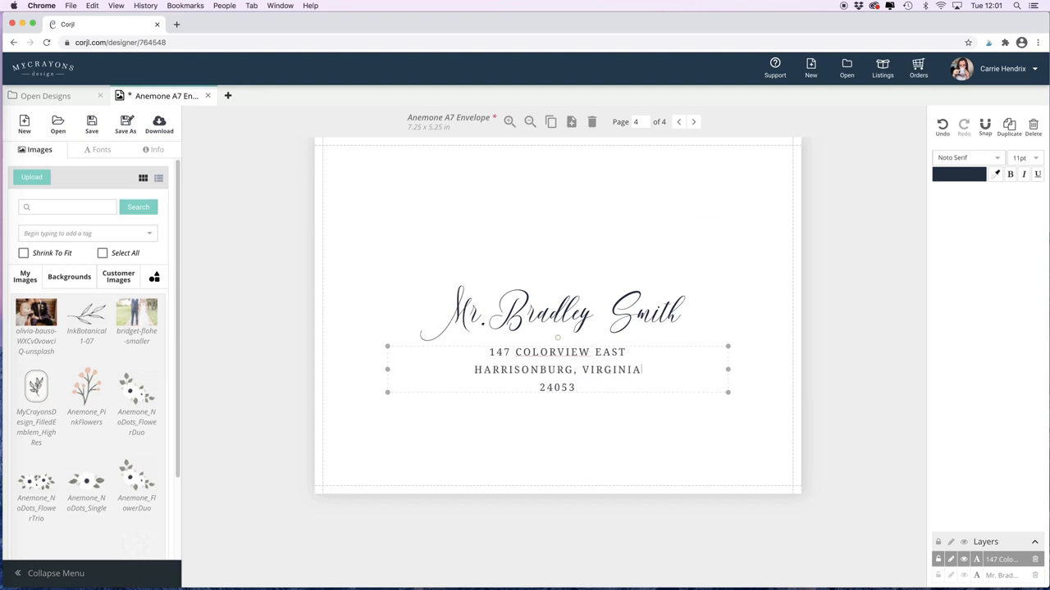
left_click(523, 261)
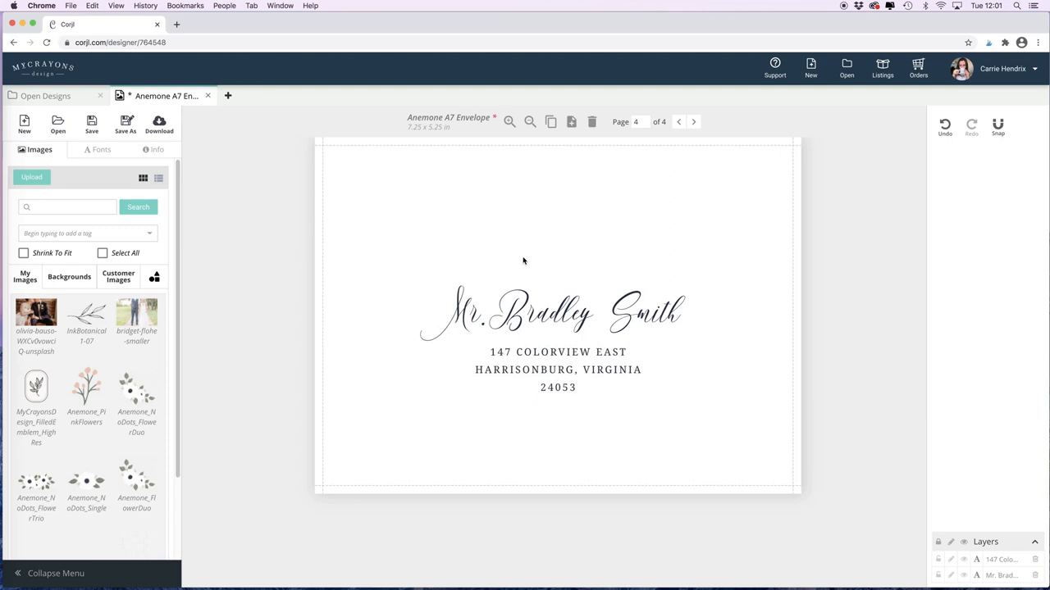
mouse_move(843, 11)
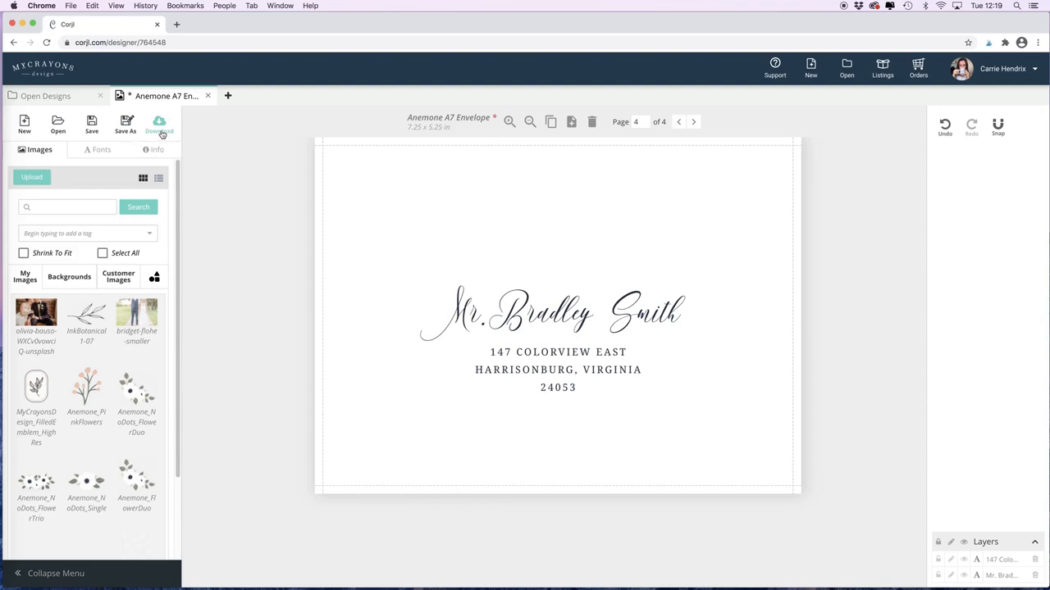
Start the design download with PDF kept as the file format.
left_click(157, 124)
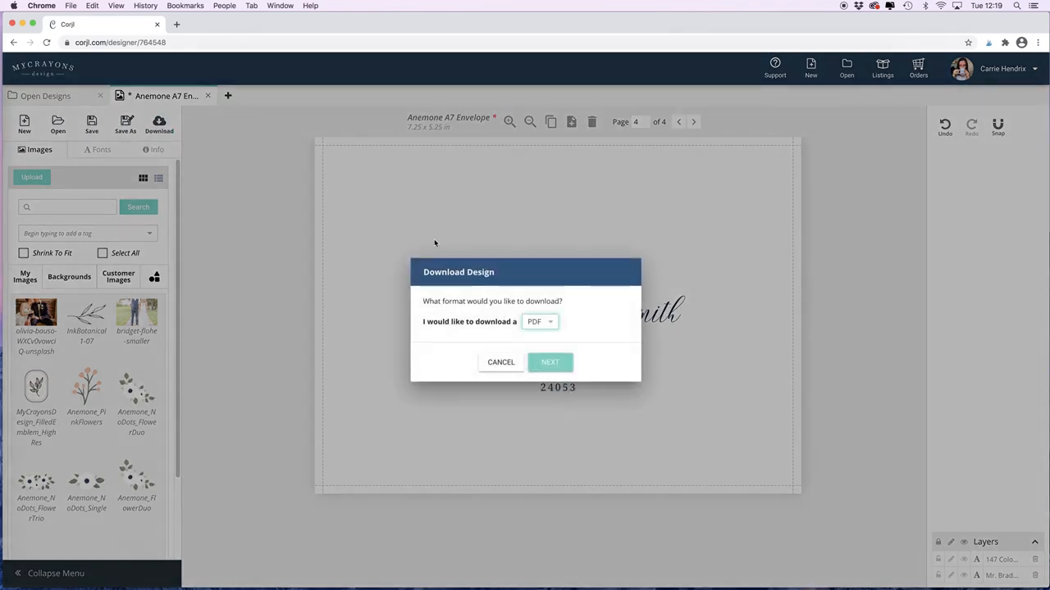
left_click(538, 321)
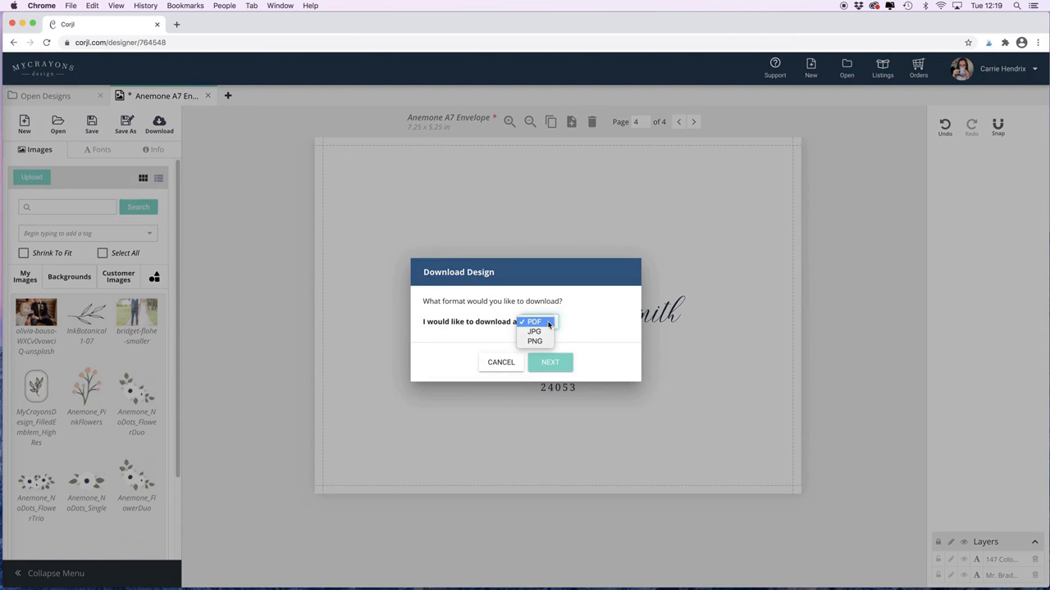
mouse_move(534, 331)
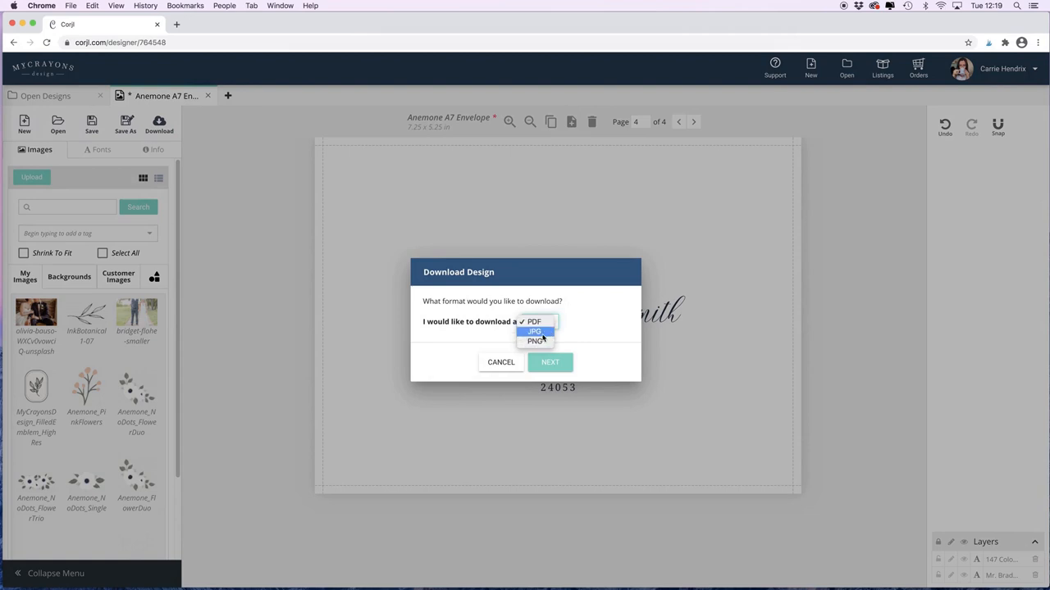
left_click(535, 319)
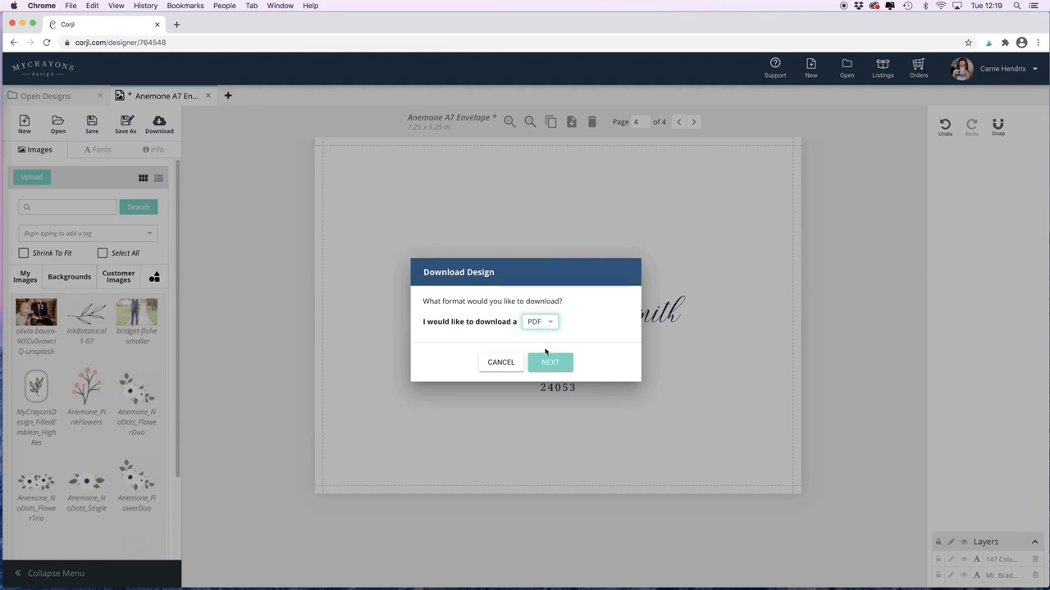
Continue to the PDF layout options and choose Design Default Size as the paper size.
left_click(552, 363)
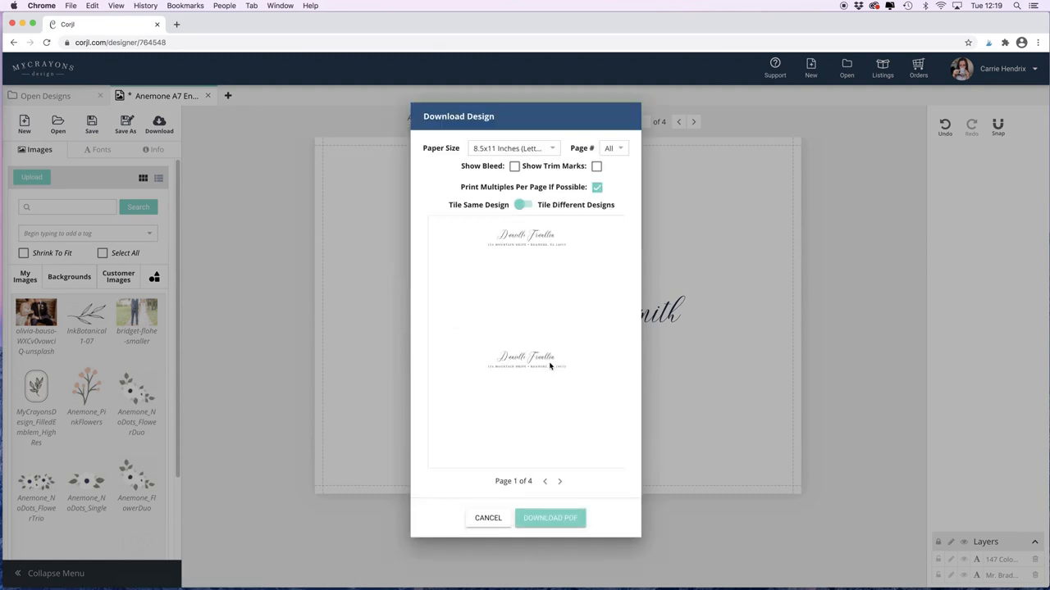
mouse_move(541, 297)
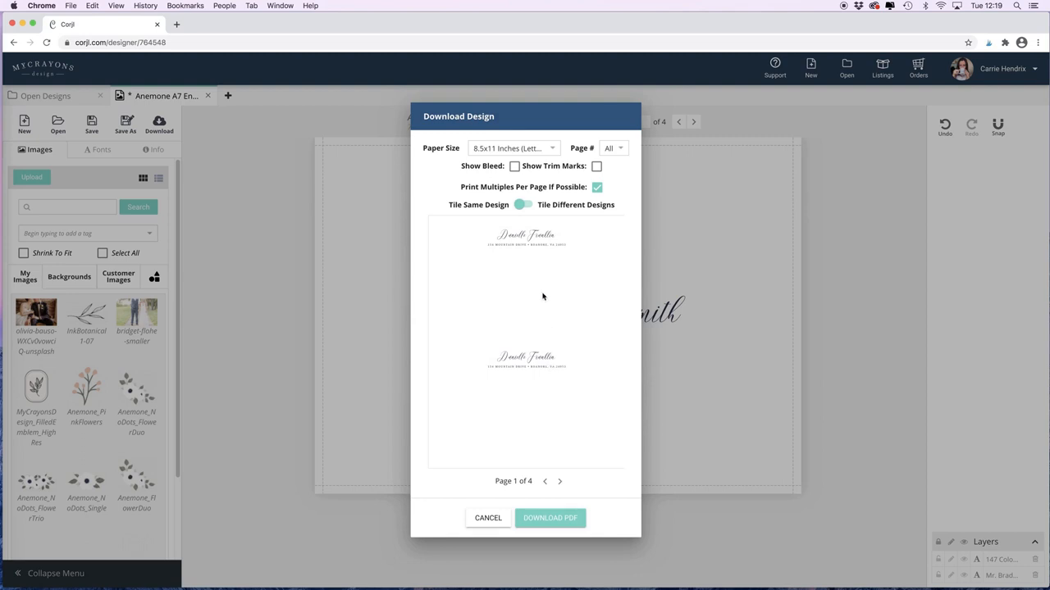
mouse_move(451, 185)
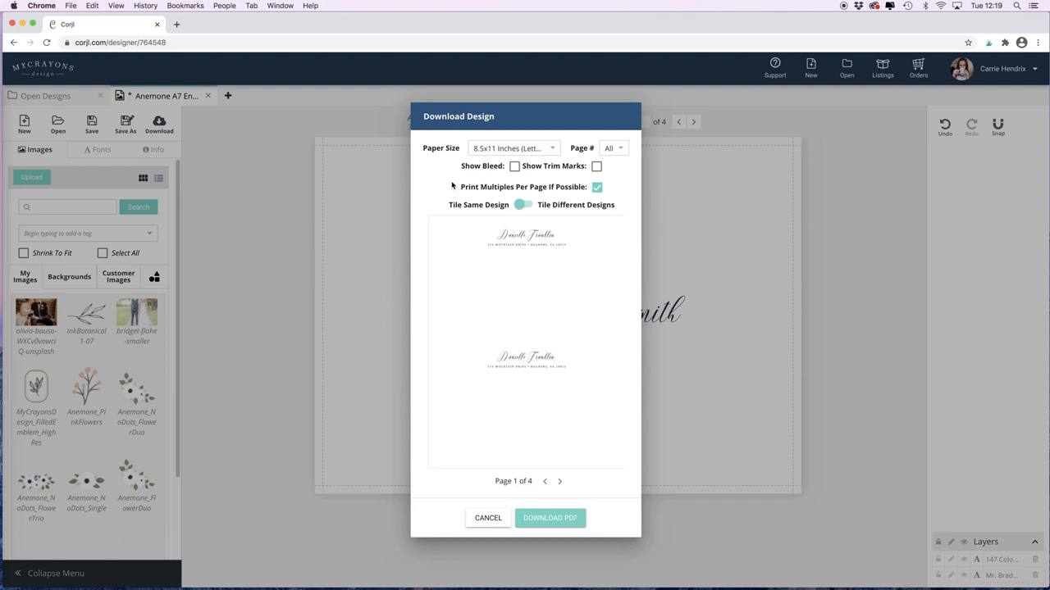
mouse_move(436, 155)
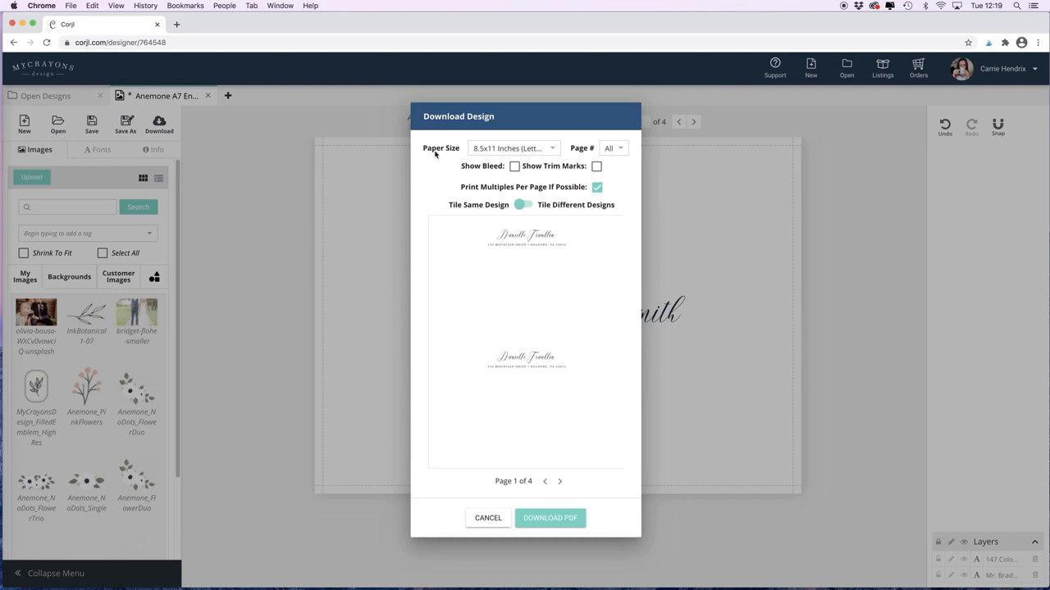
left_click(512, 148)
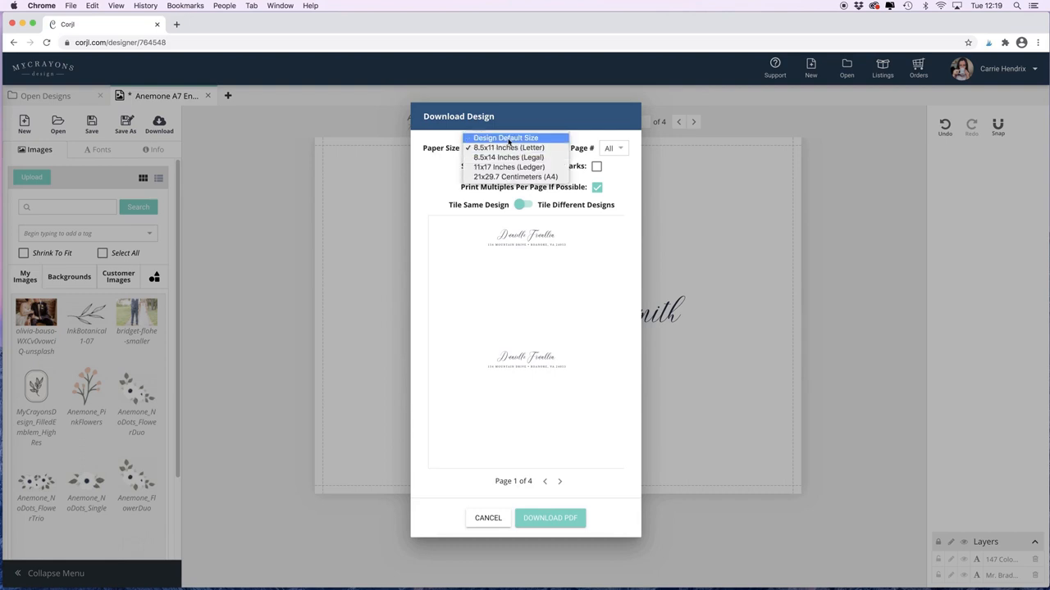
left_click(505, 138)
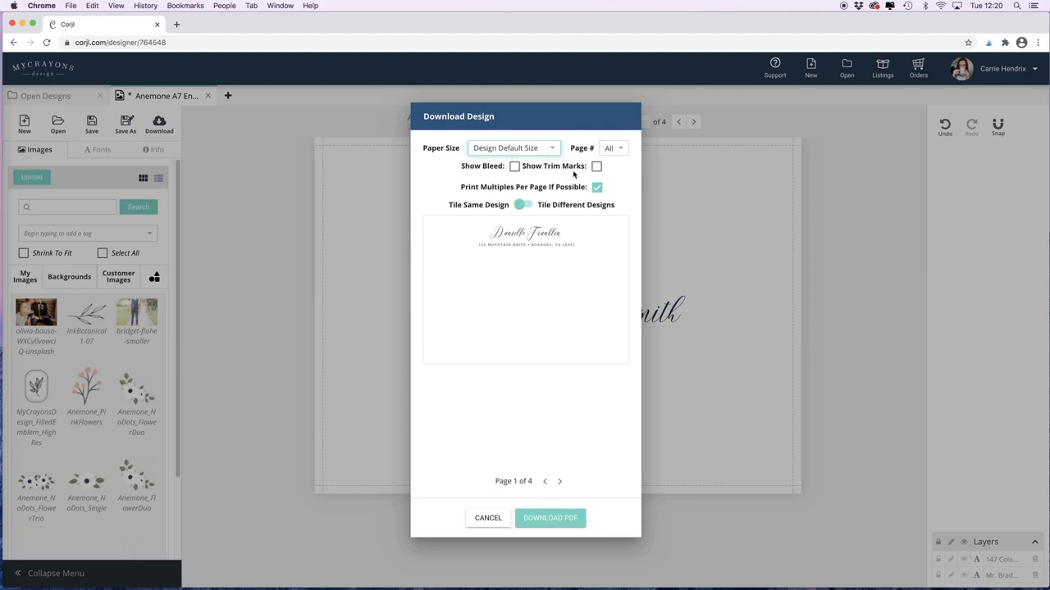
mouse_move(512, 195)
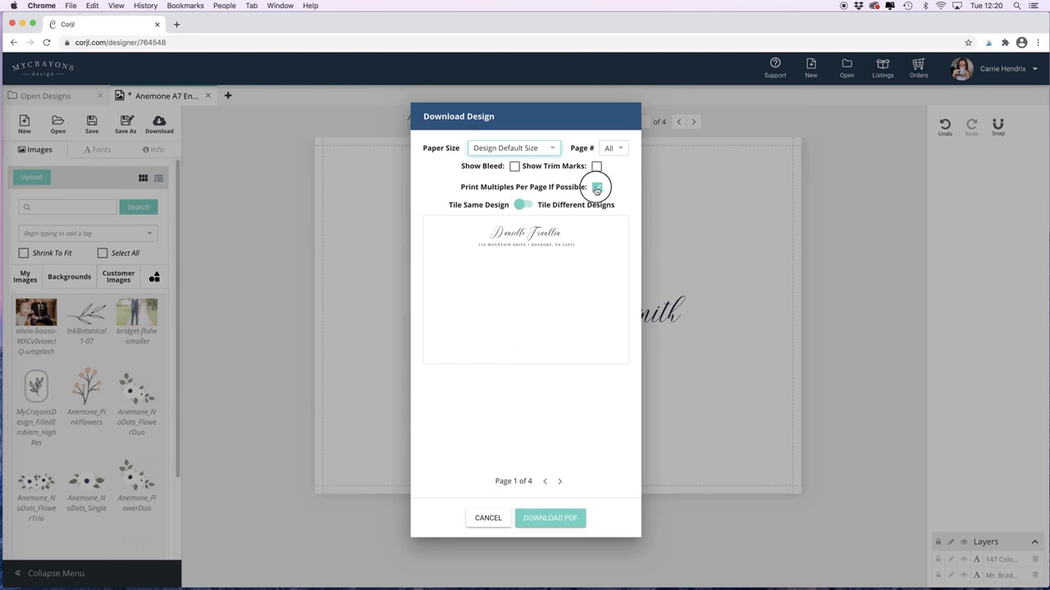
With one envelope per page, preview all four pages and start the PDF download.
left_click(597, 187)
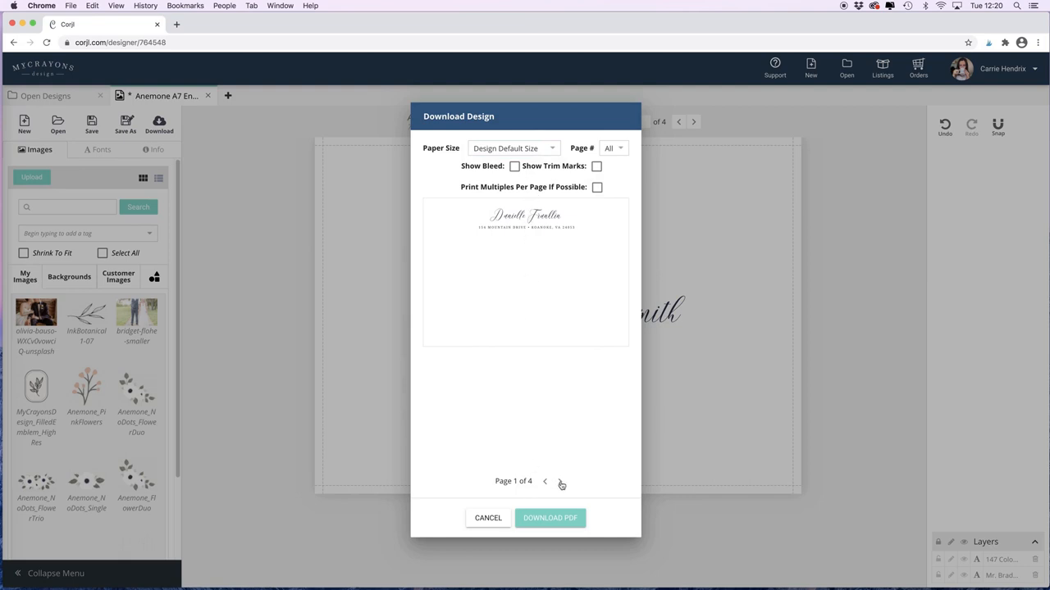
mouse_move(560, 483)
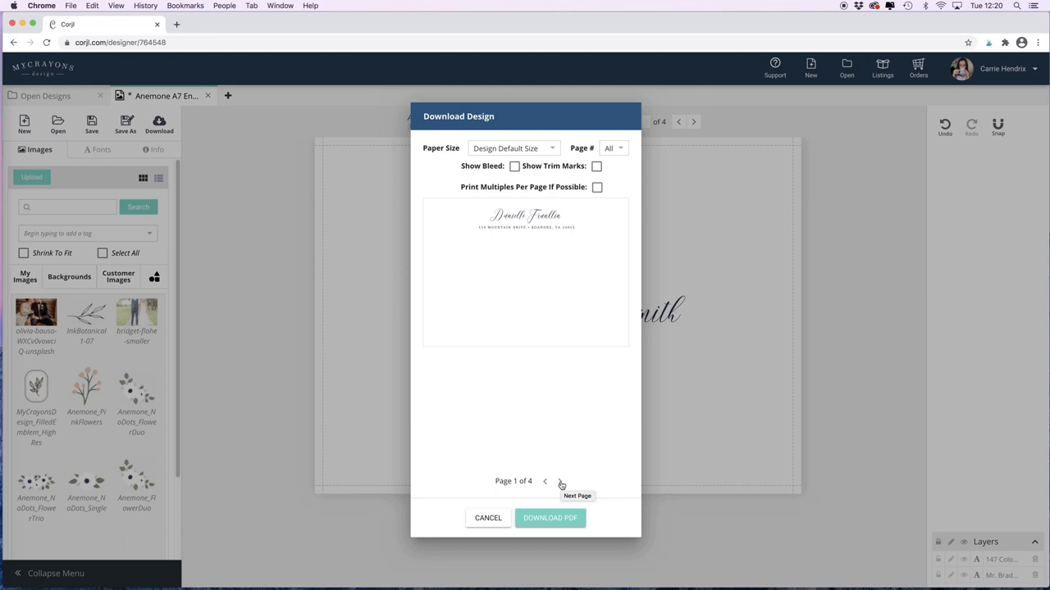
left_click(561, 482)
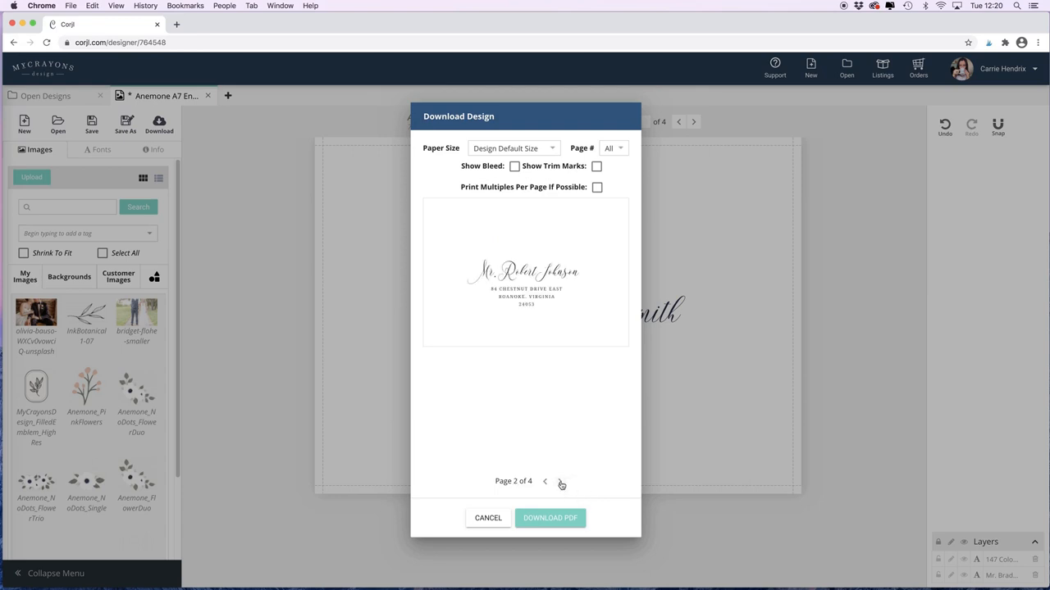
left_click(561, 483)
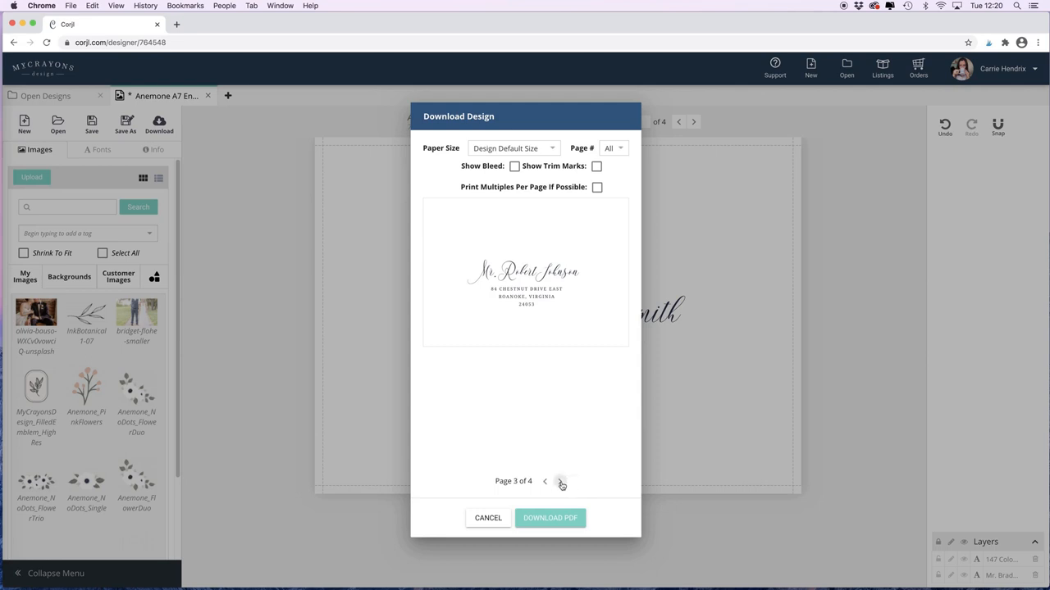
left_click(561, 482)
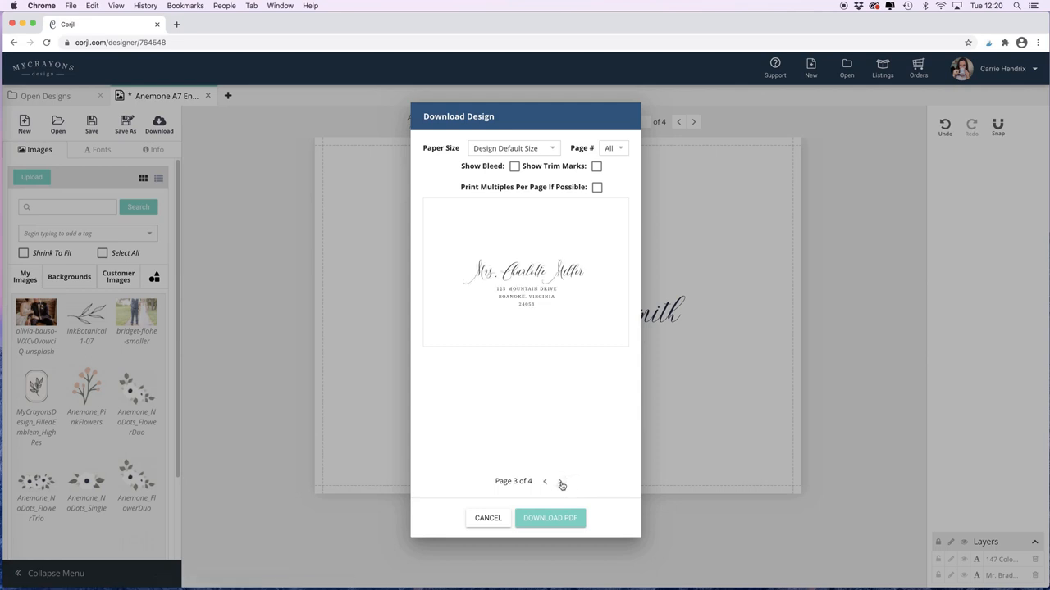
left_click(561, 482)
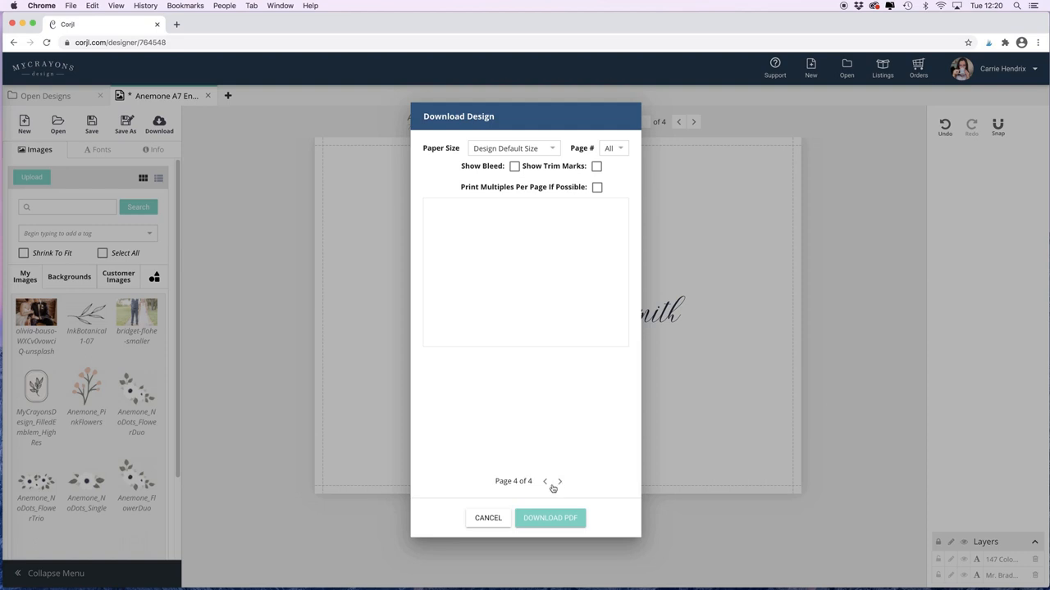
left_click(550, 518)
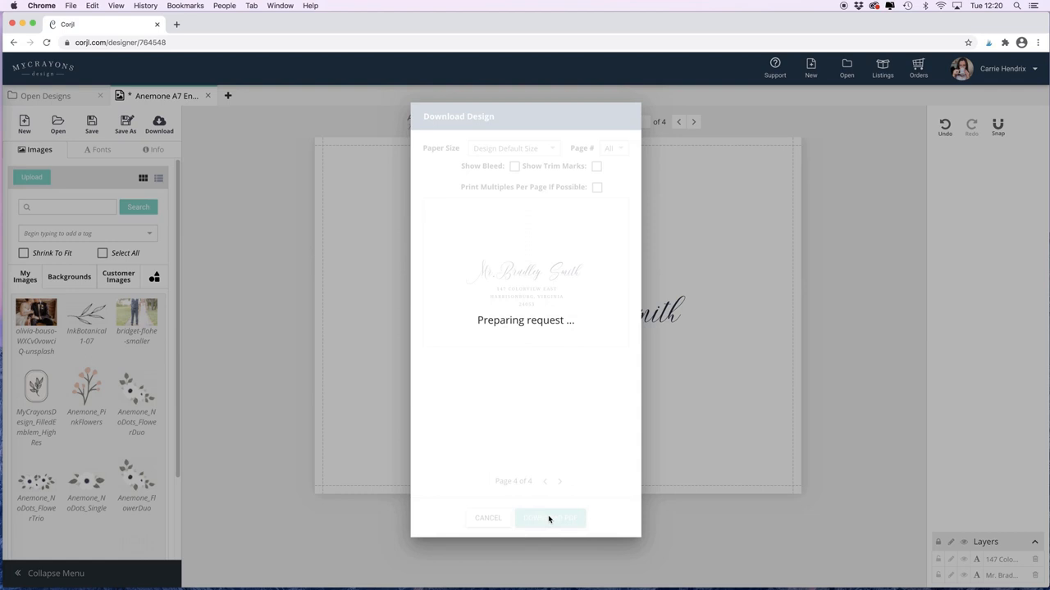
Download the envelope design as a PDF from the Download Design dialog.
left_click(549, 518)
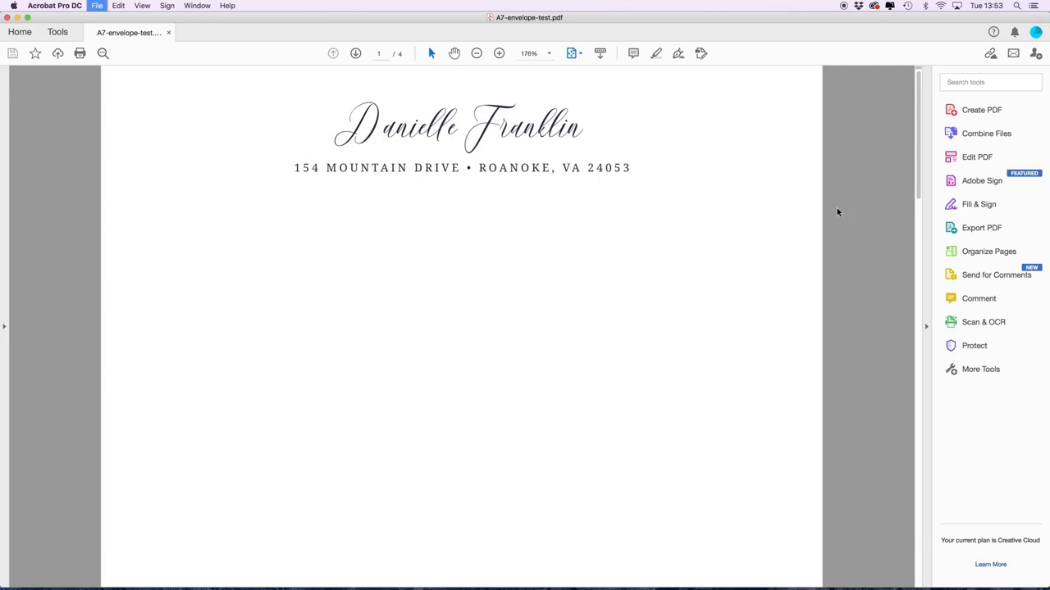
Start a print job for the envelope PDF limited to page 1 only.
left_click(79, 52)
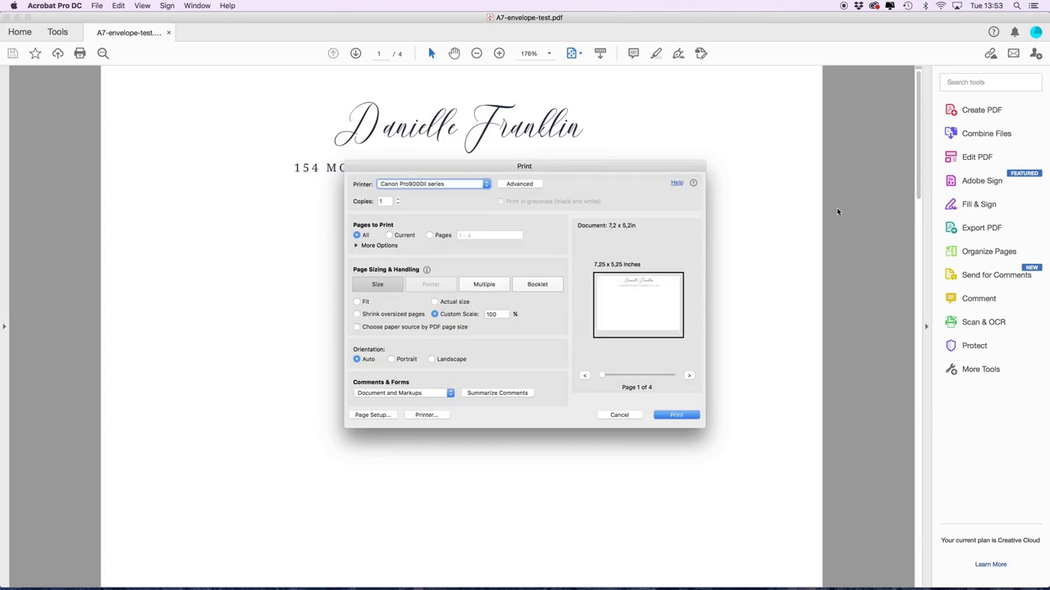
mouse_move(731, 259)
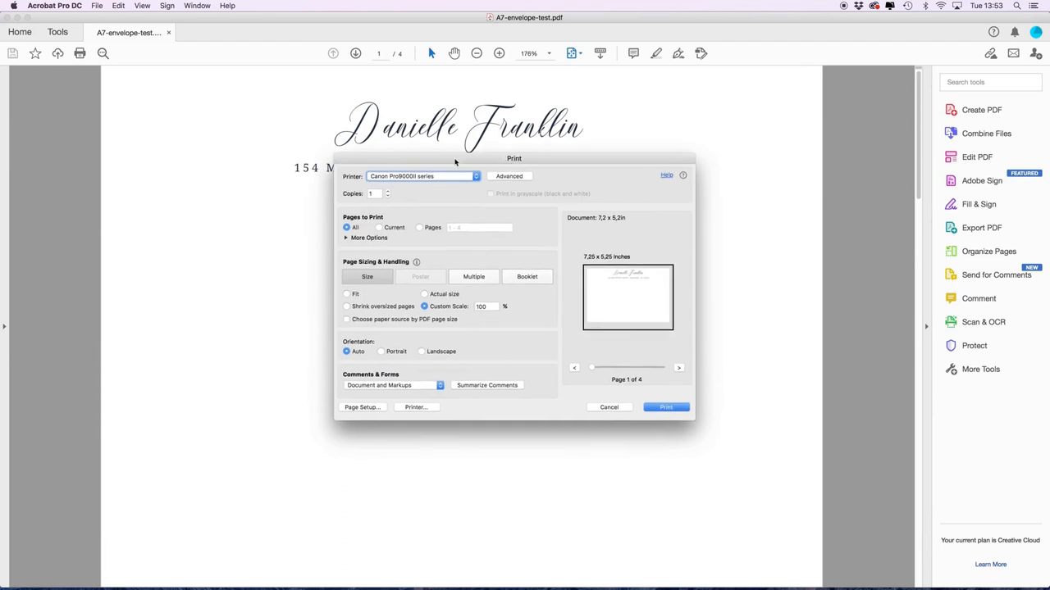
mouse_move(407, 177)
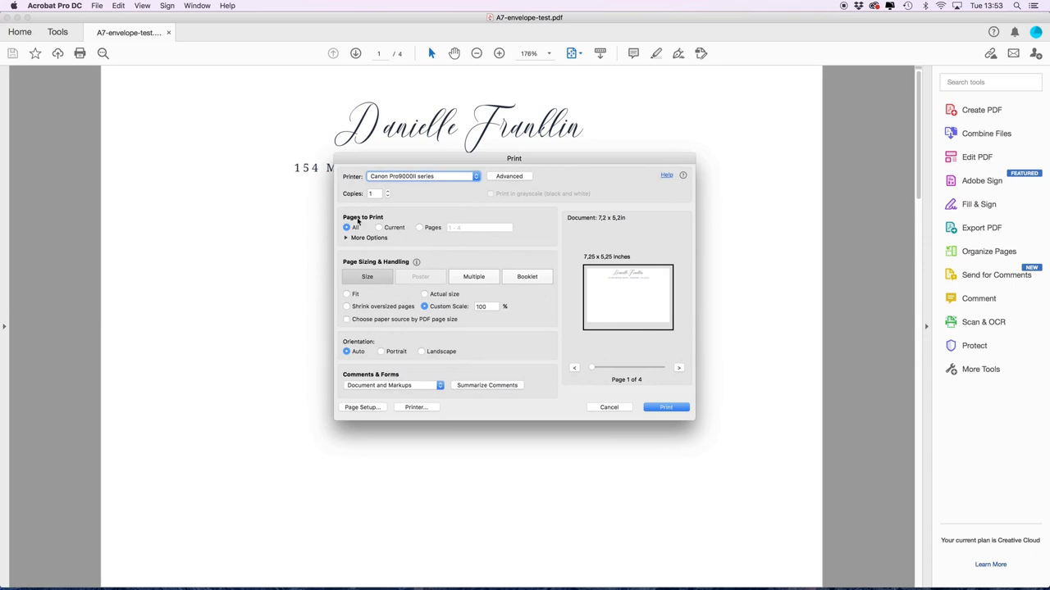
mouse_move(420, 229)
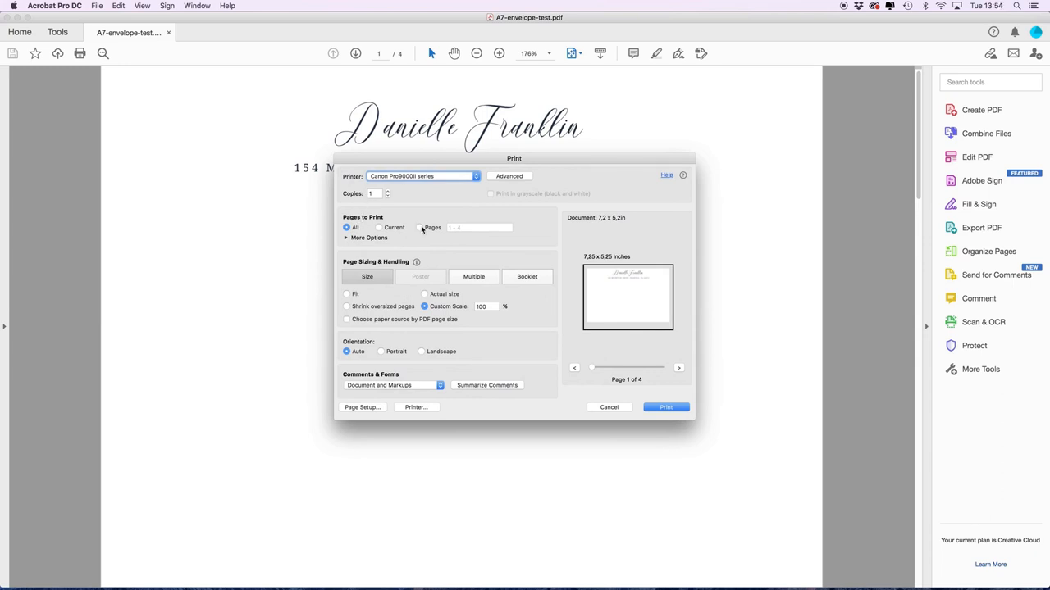
left_click(420, 226)
type("1")
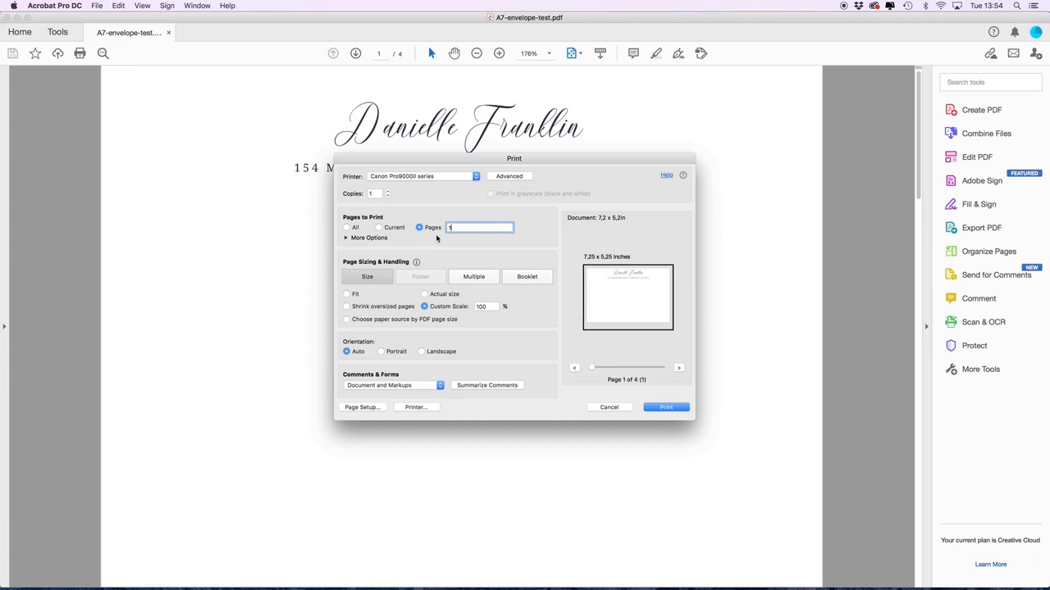
mouse_move(433, 241)
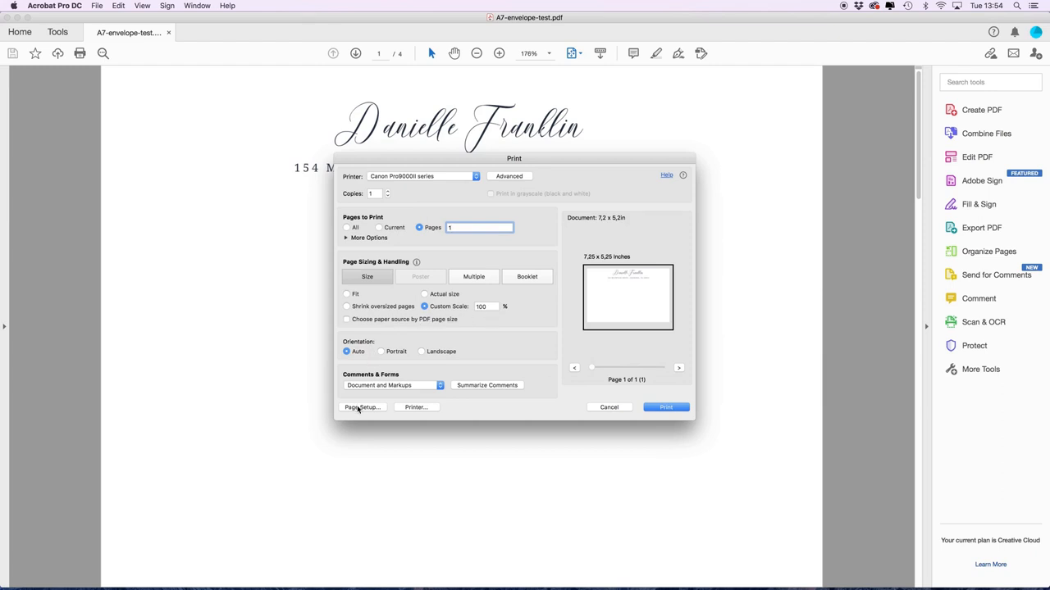
Set the print paper size to 7.25 x 5.25 inches via Page Setup and confirm it.
left_click(361, 406)
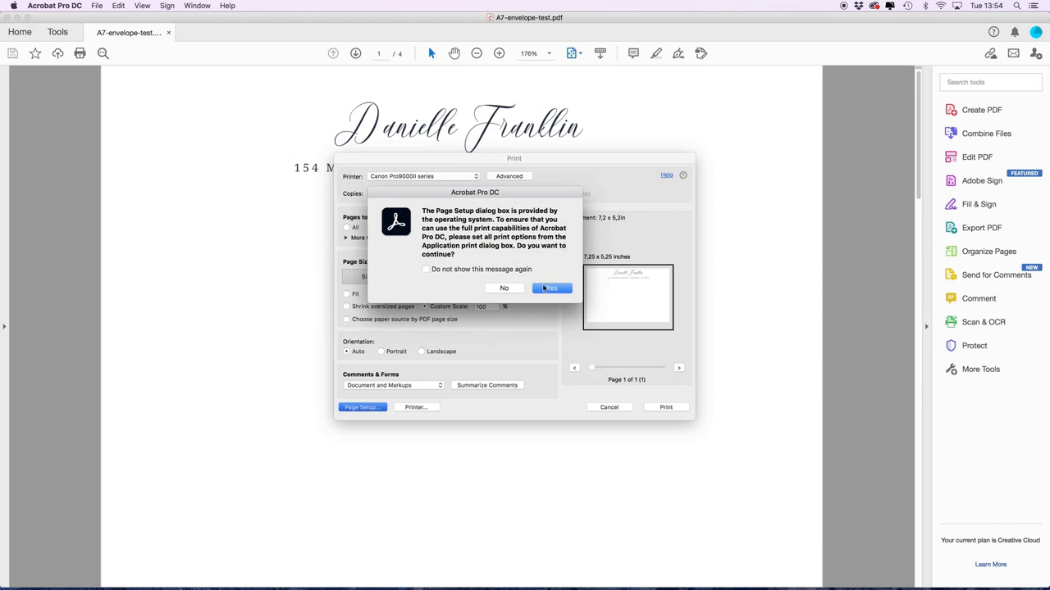
left_click(551, 288)
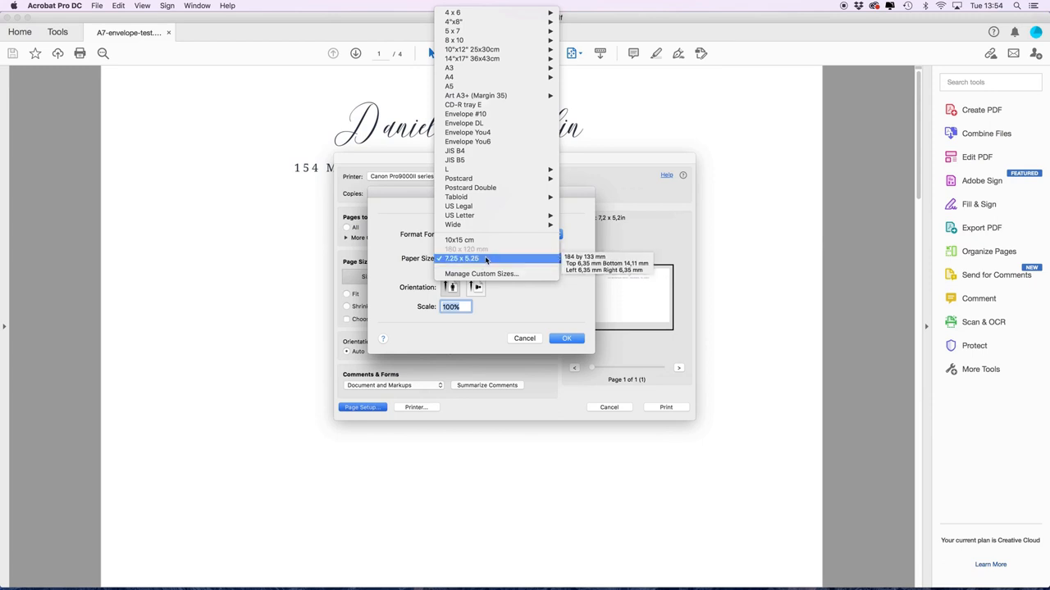
mouse_move(462, 105)
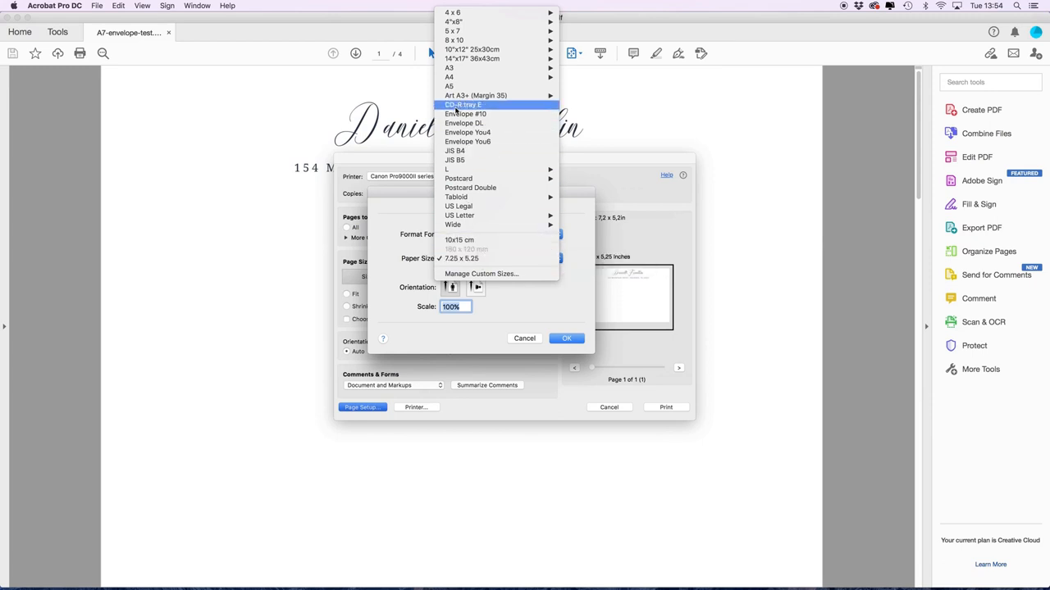
mouse_move(449, 77)
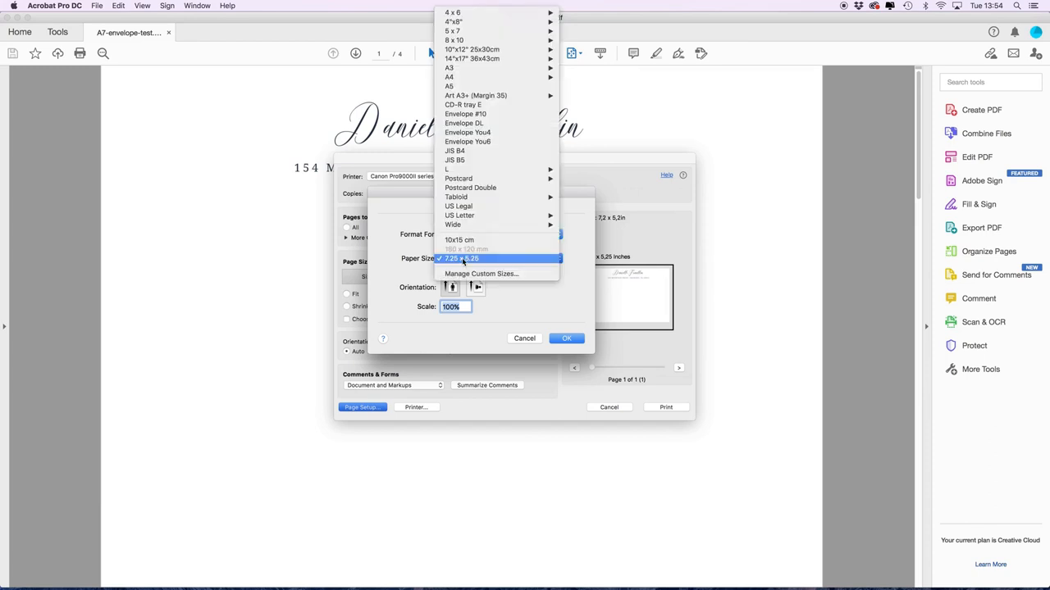
mouse_move(479, 272)
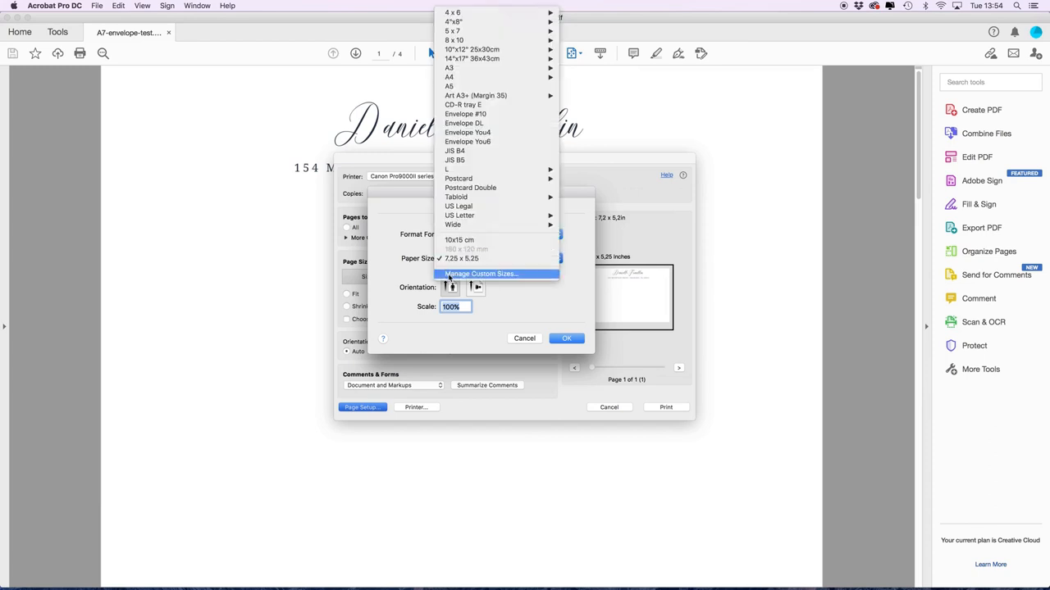
mouse_move(492, 279)
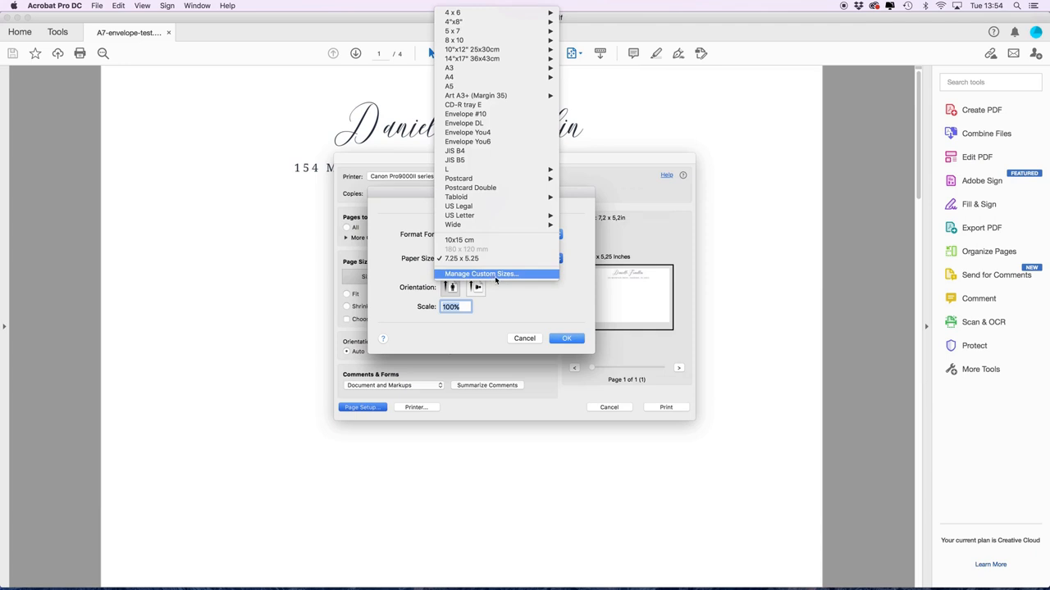
left_click(462, 258)
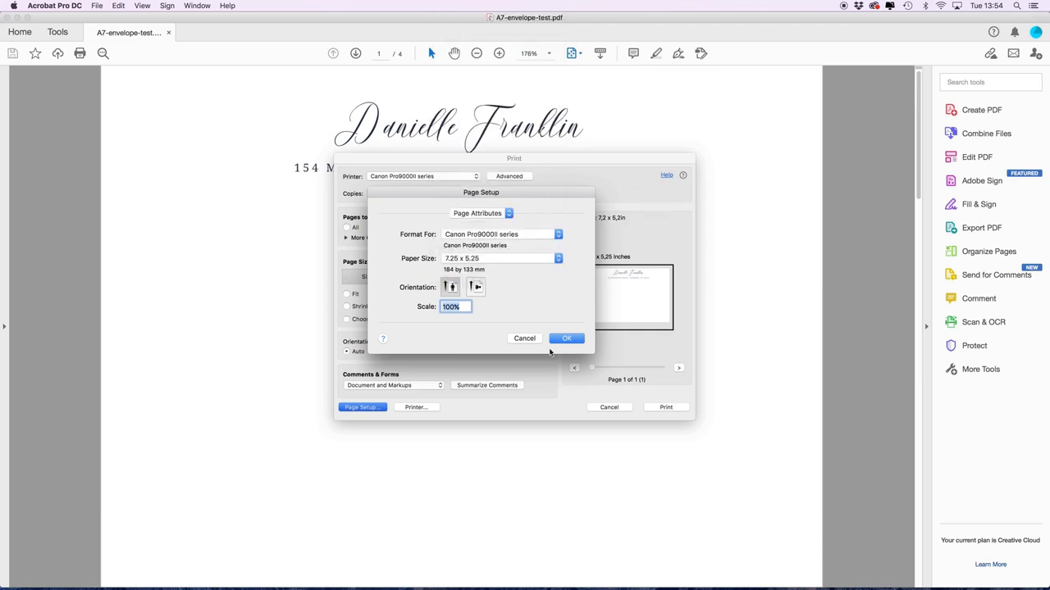
left_click(565, 338)
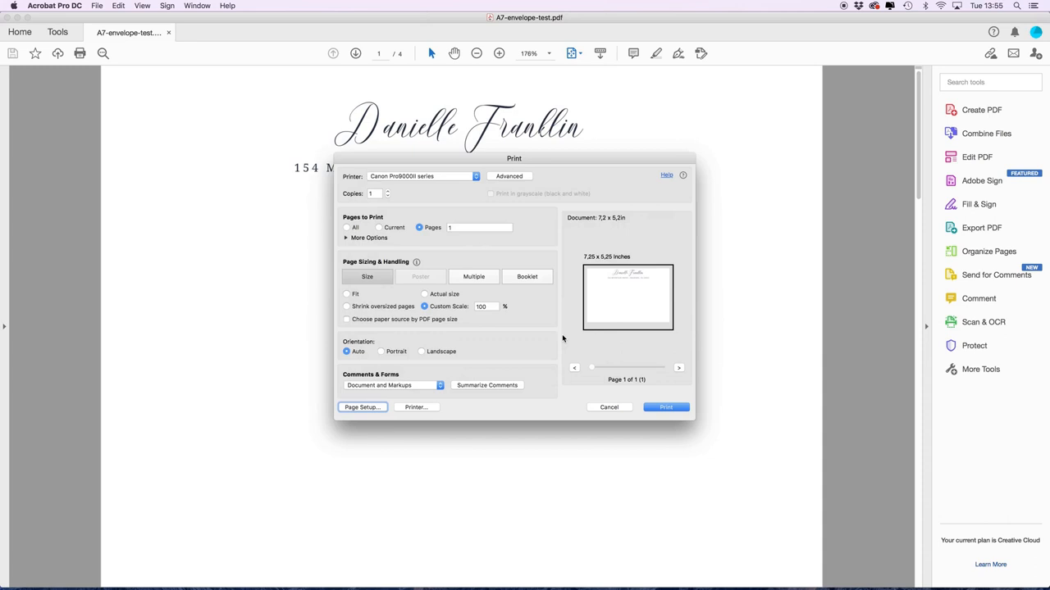
Review the printer's Quality & Media options, keeping print quality at High.
left_click(416, 407)
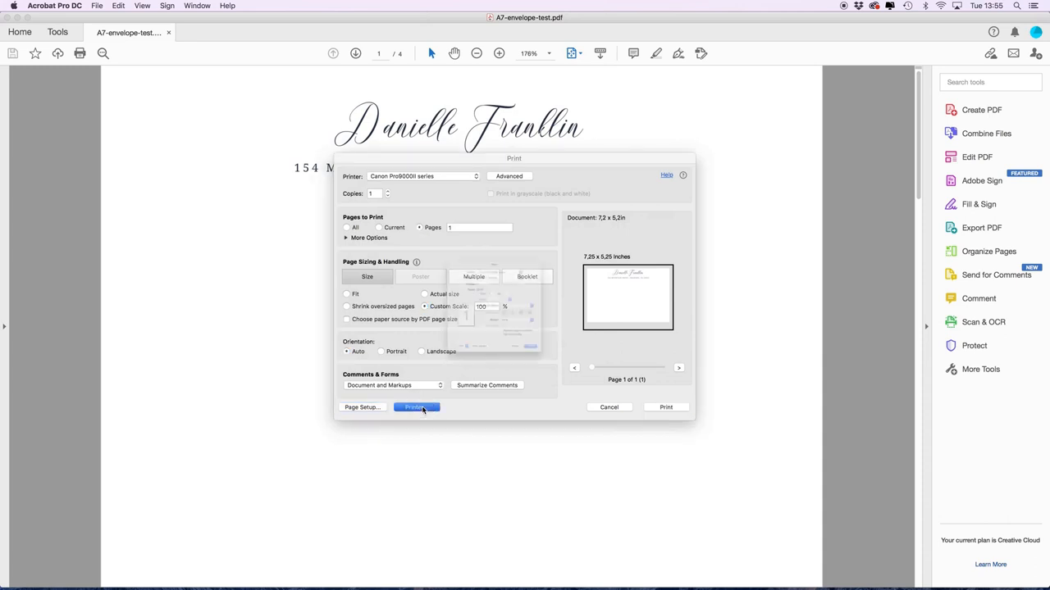
left_click(413, 407)
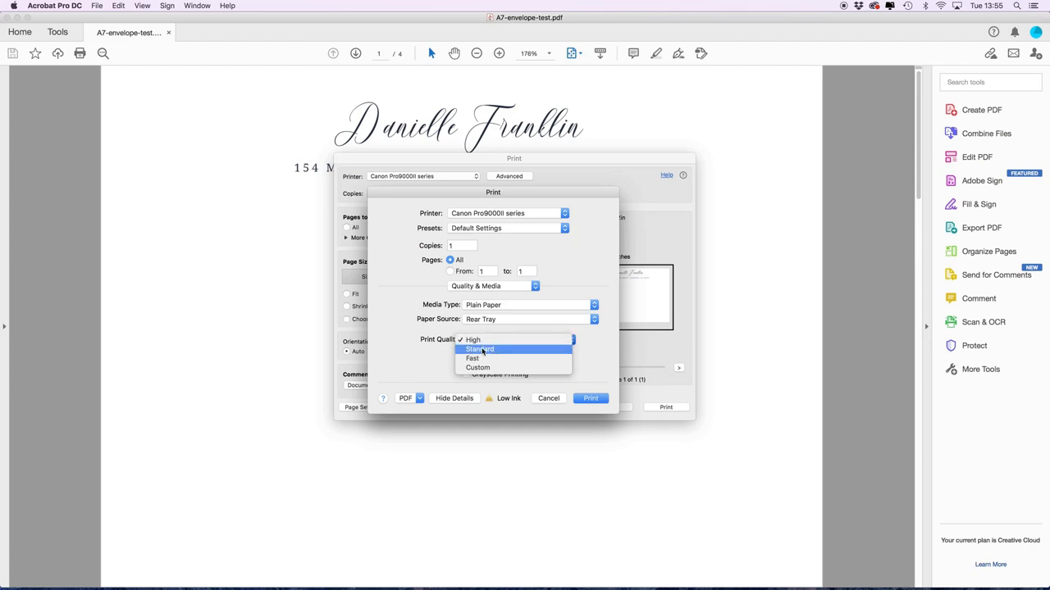
mouse_move(472, 339)
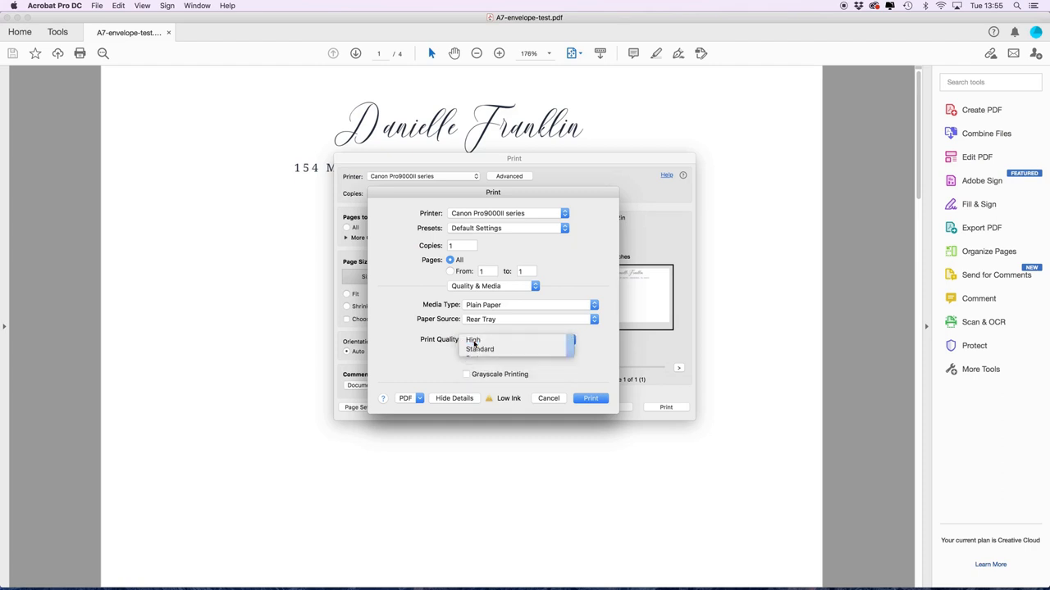
left_click(472, 339)
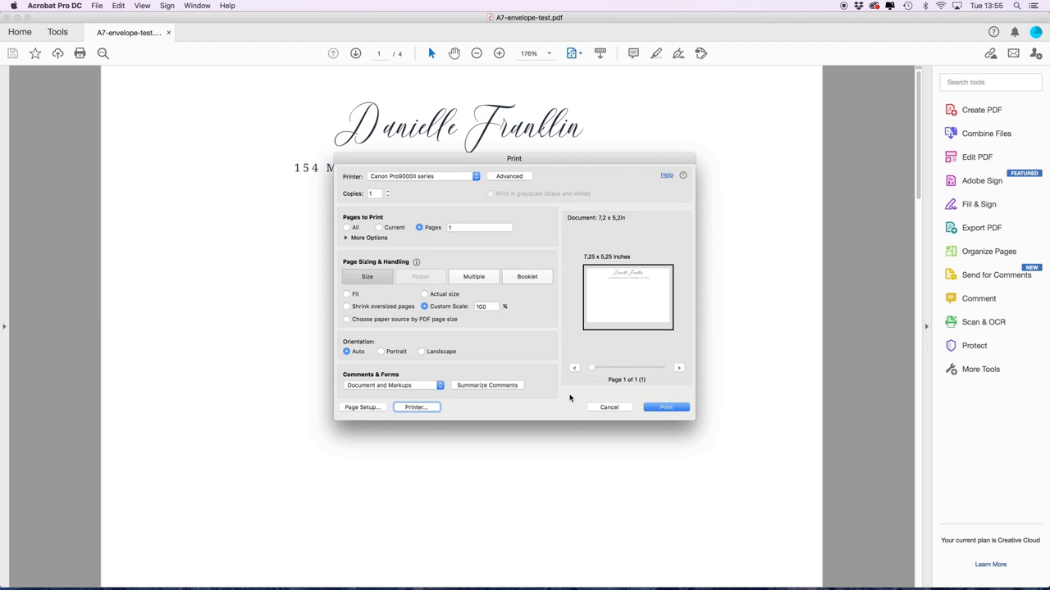
mouse_move(558, 384)
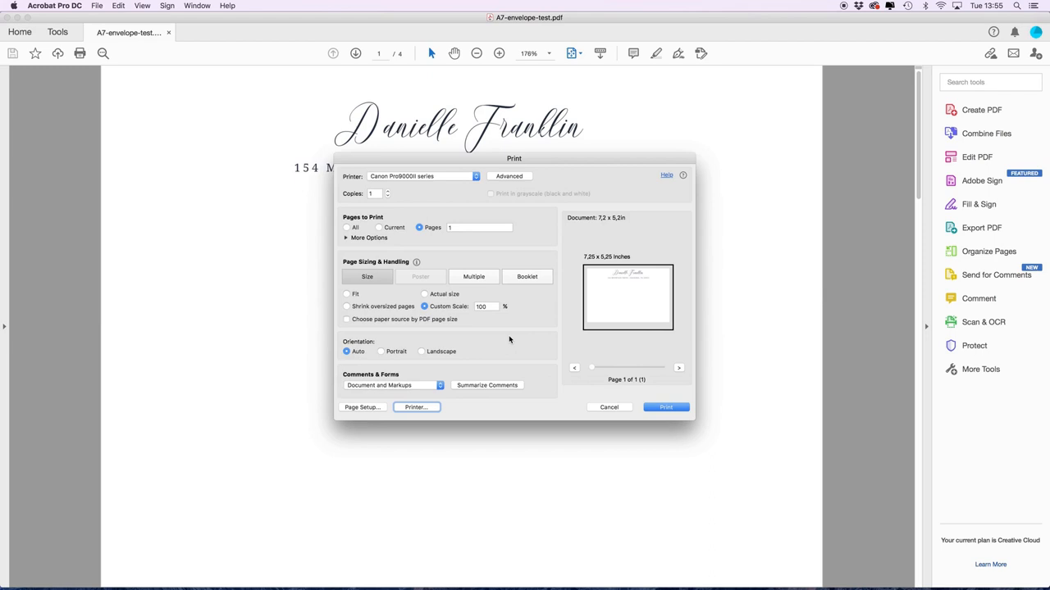
mouse_move(841, 10)
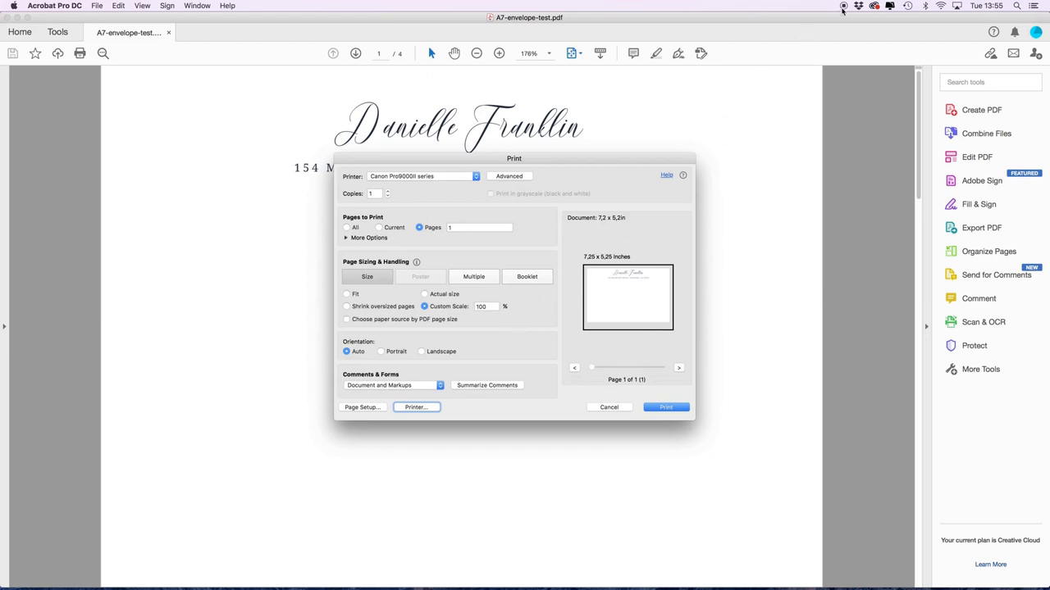